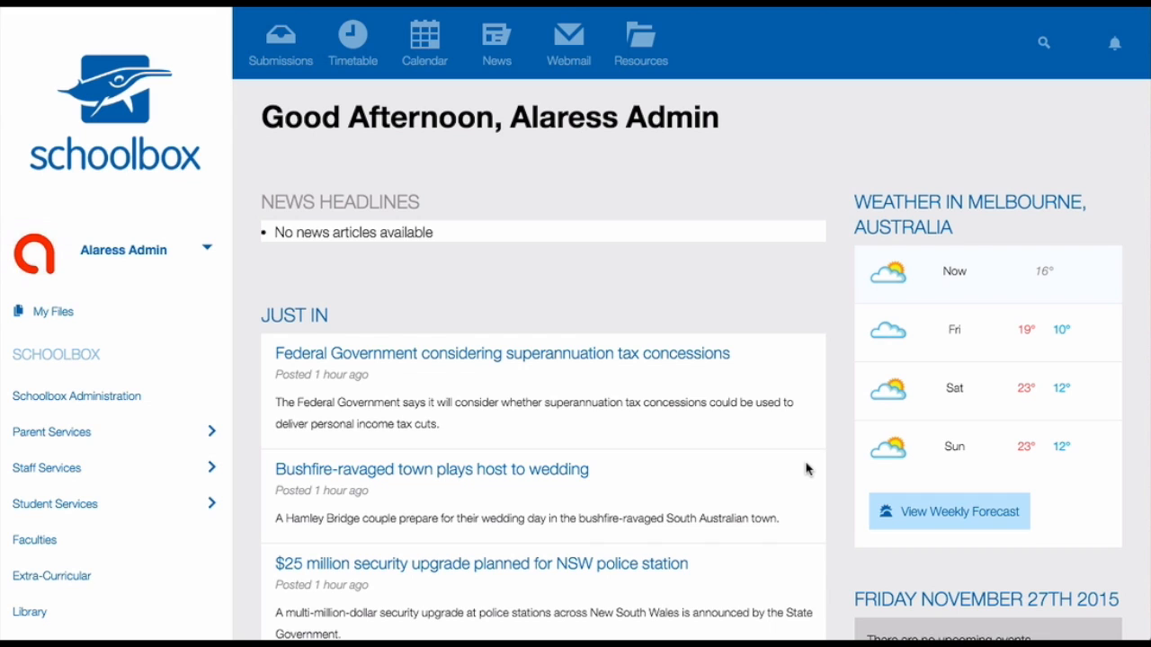
mouse_move(624, 34)
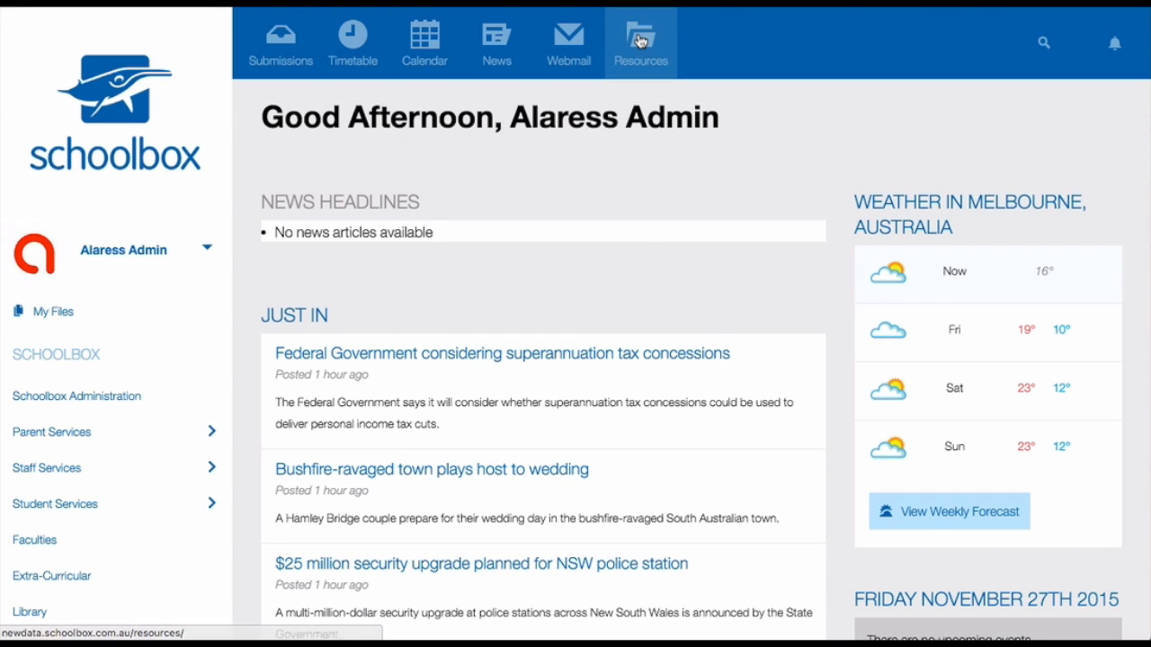
Go to Resources to show the Admin, Classes, Extra-Curricular, Faculties and Groups folders
left_click(639, 42)
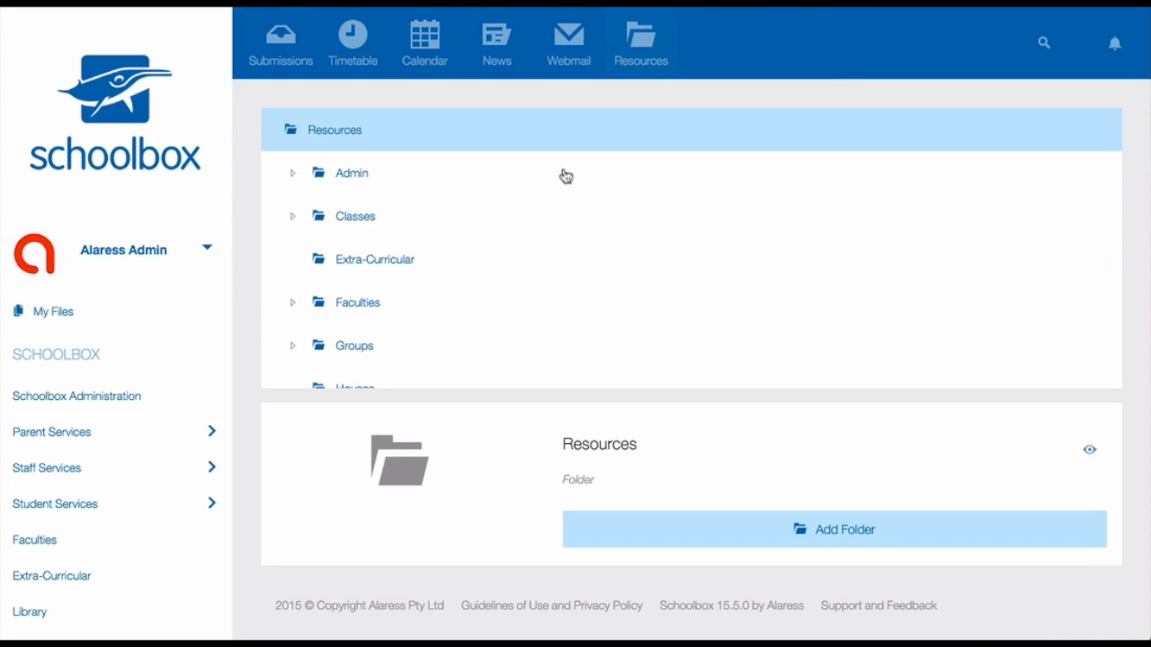
mouse_move(494, 318)
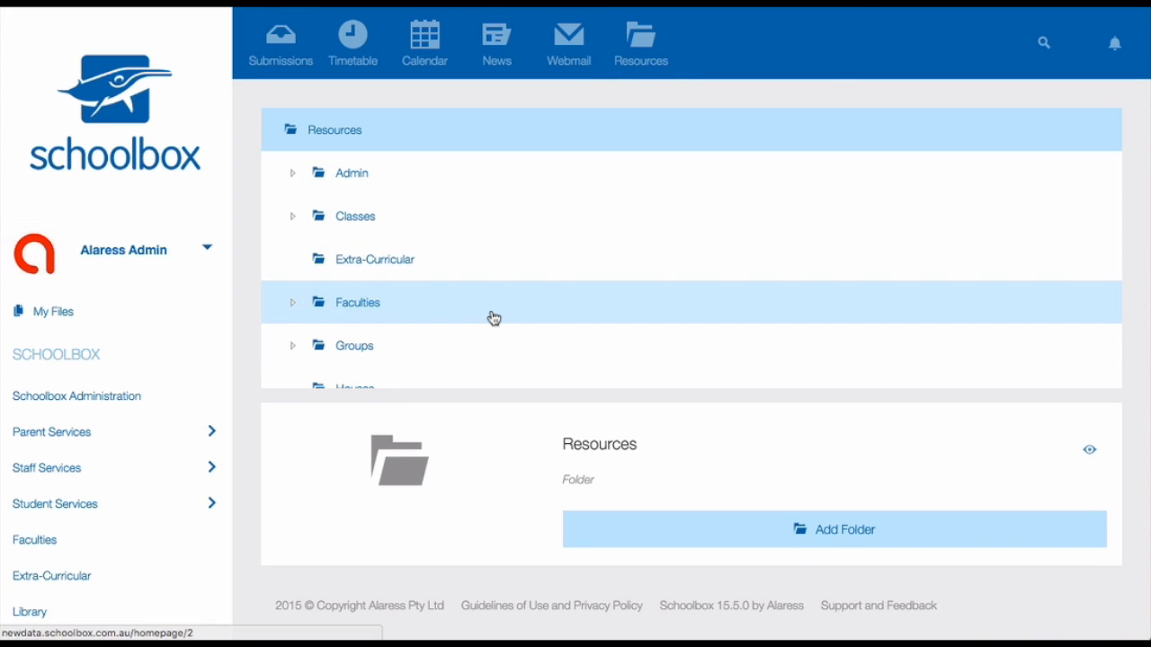
Expand and select the Faculties folder to reveal its ELC subfolder
left_click(356, 302)
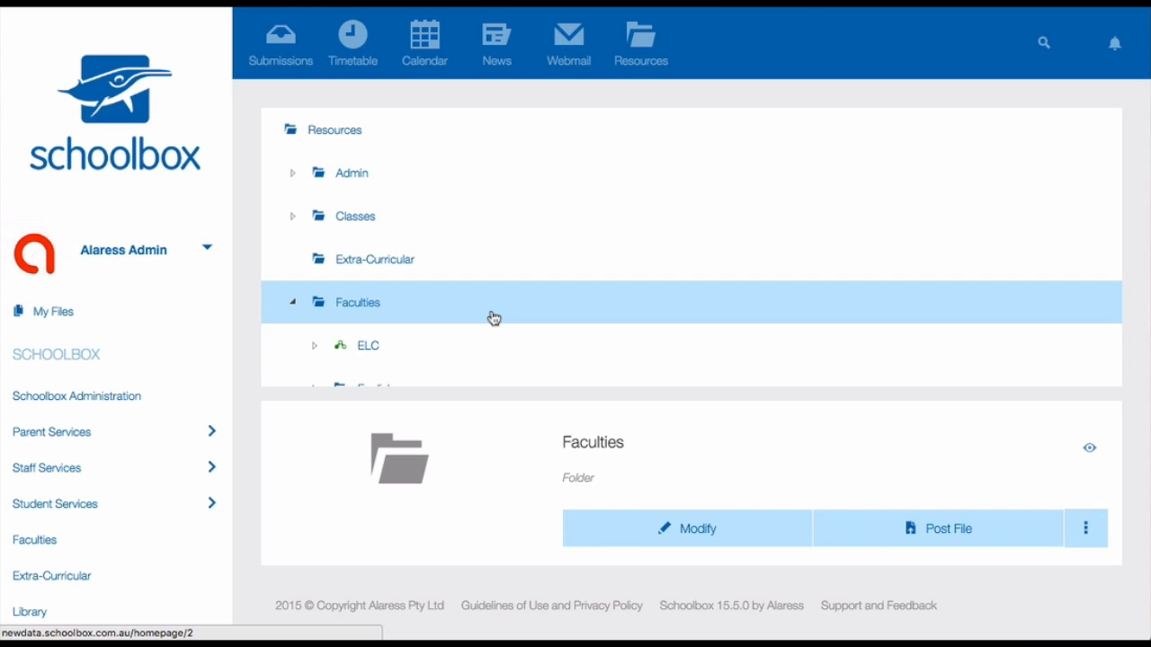
mouse_move(1085, 528)
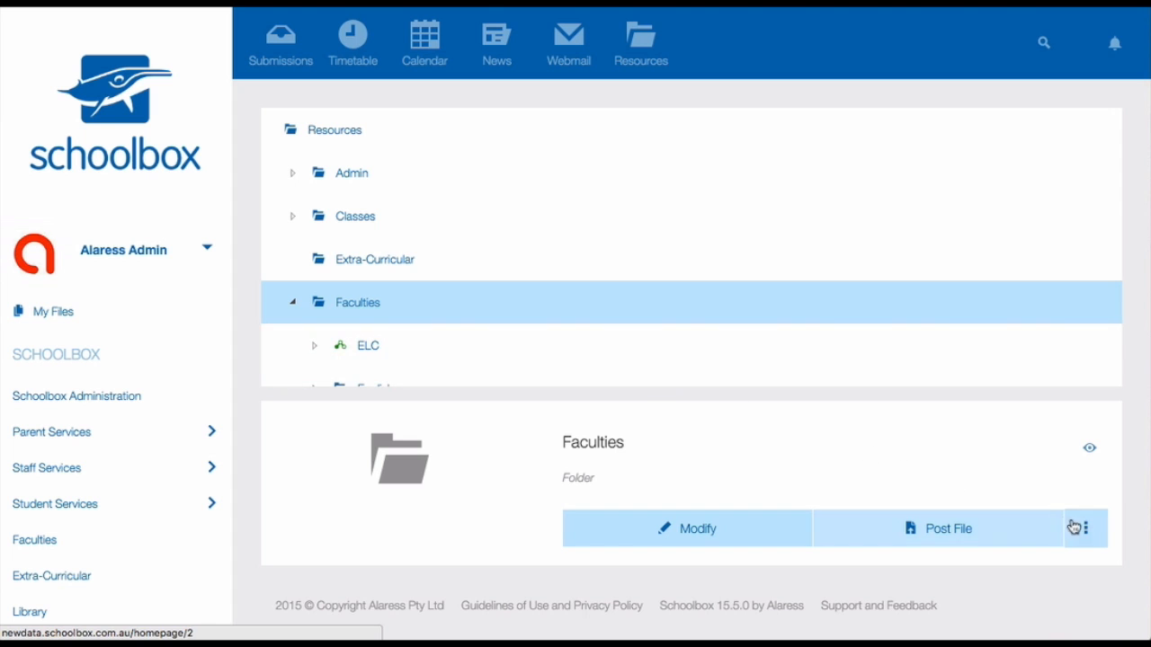
Add a folder named 'French' under Faculties with default access permissions
left_click(1085, 527)
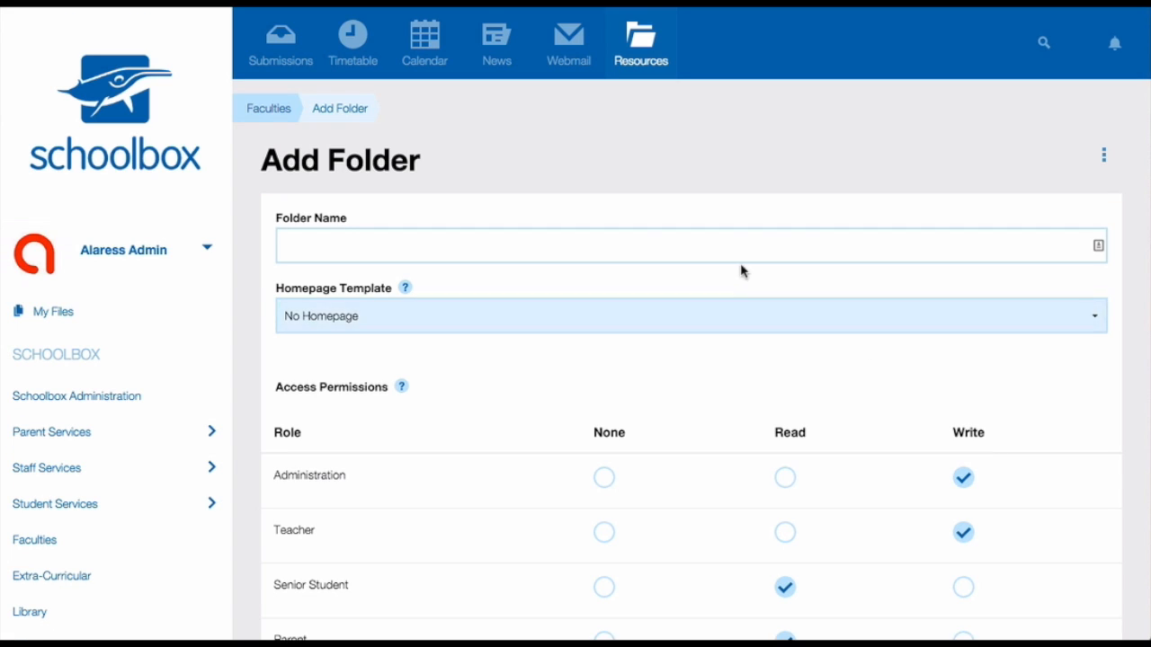
type("Fl")
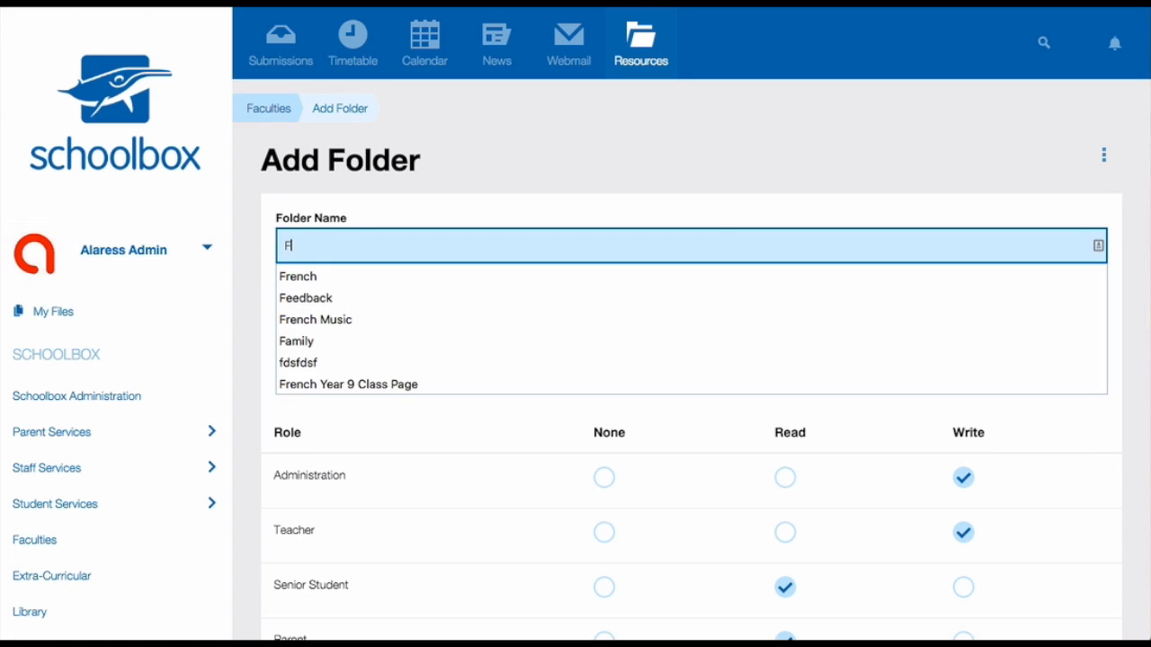
left_click(297, 276)
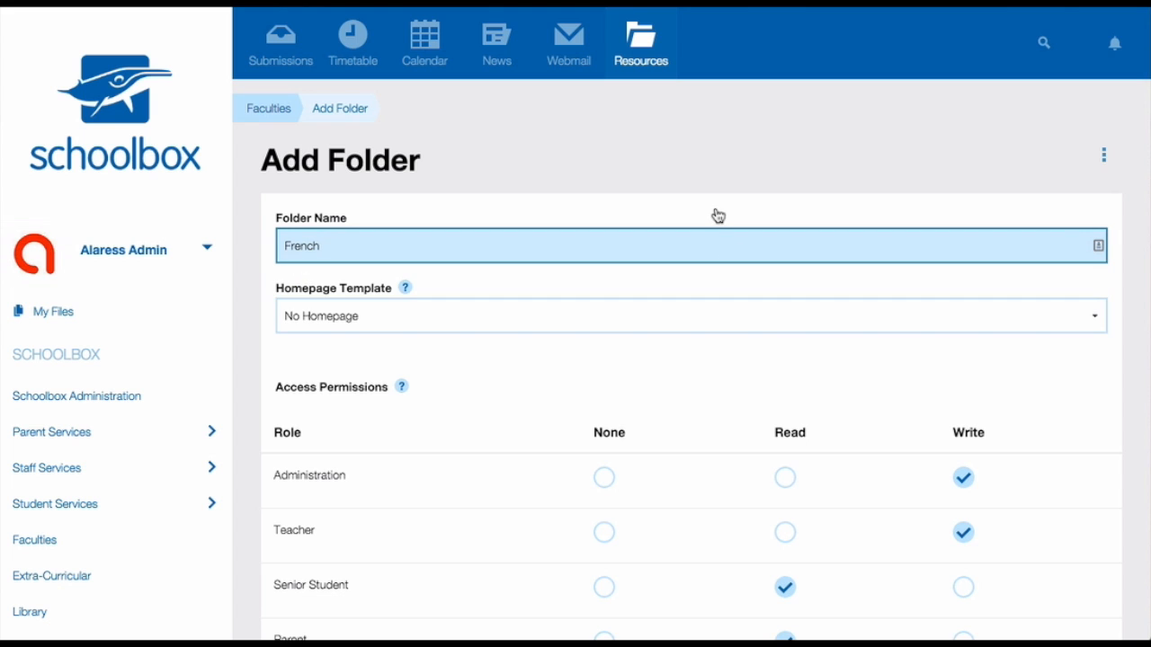
scroll("down", 3)
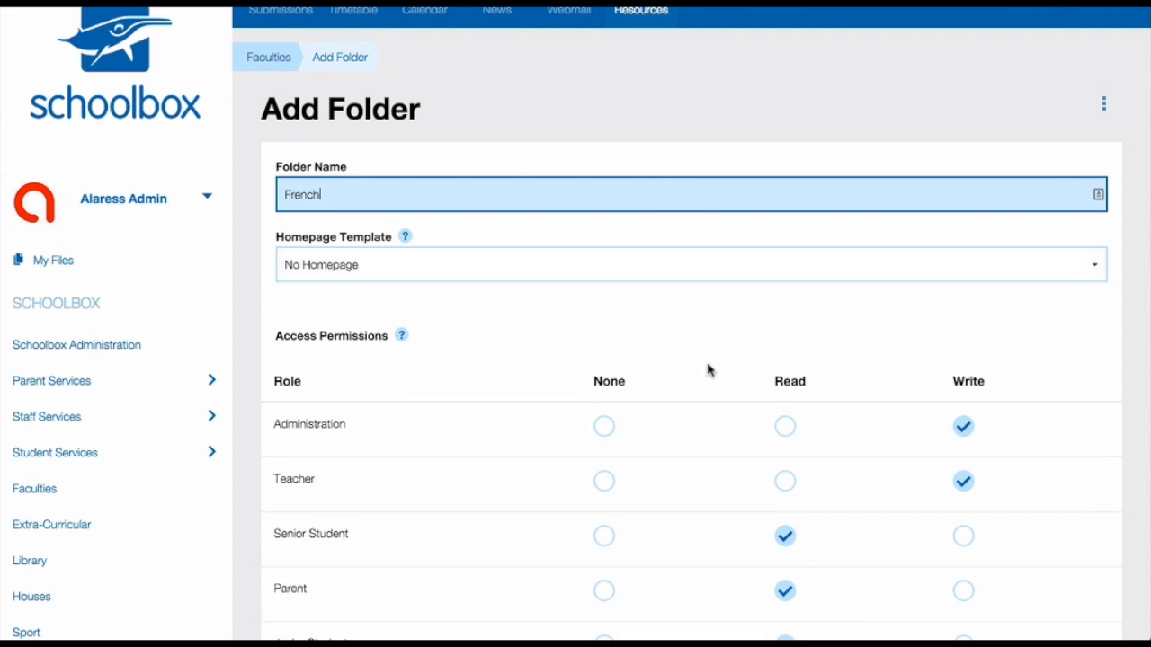
scroll("down", 3)
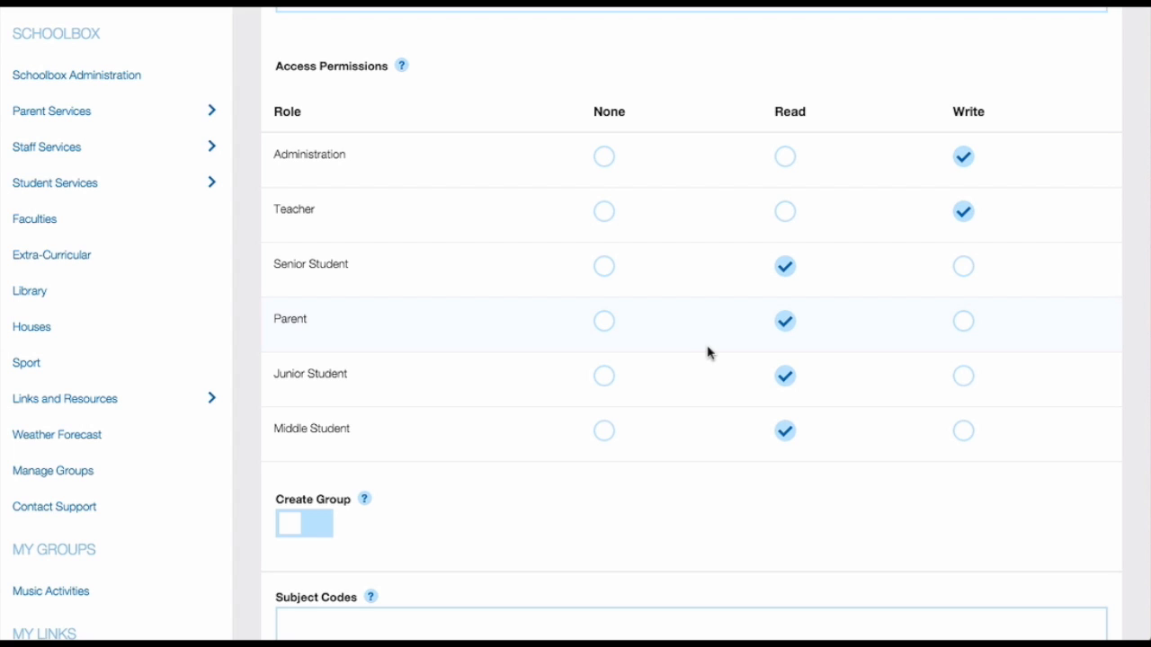
scroll("down", 3)
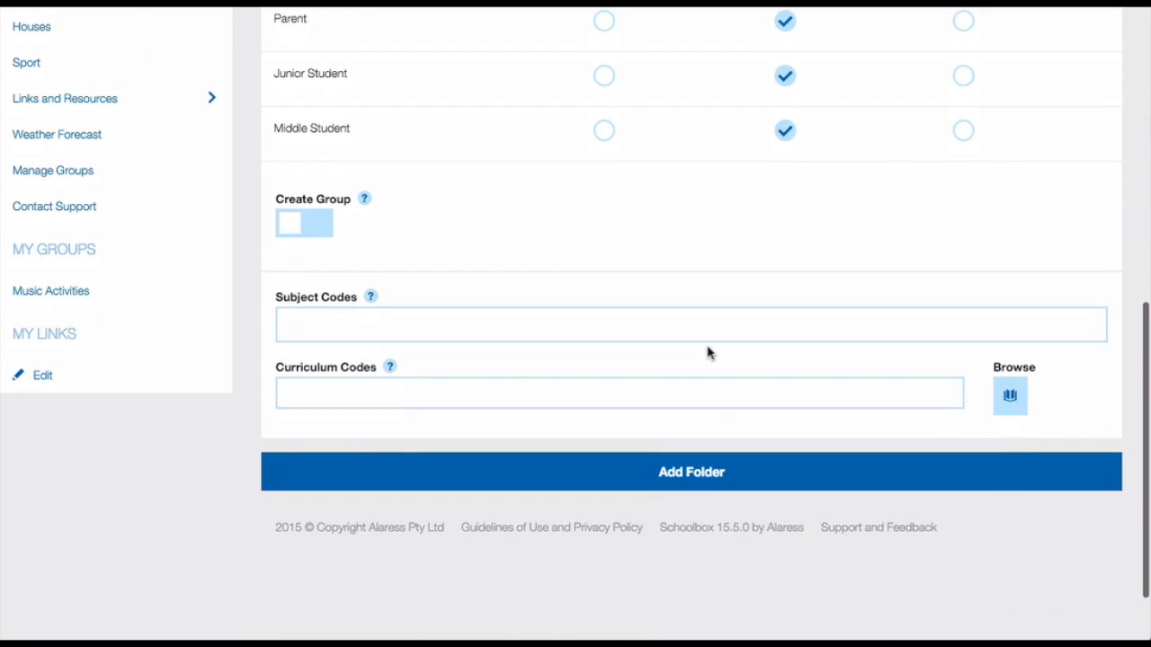
mouse_move(711, 471)
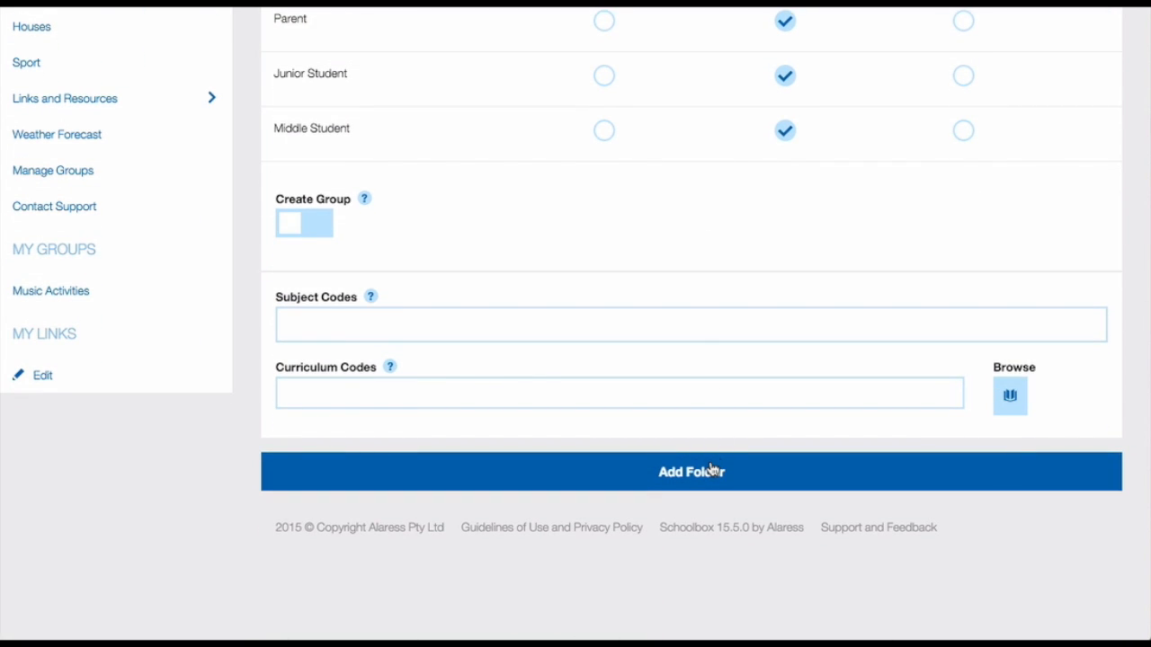
left_click(691, 471)
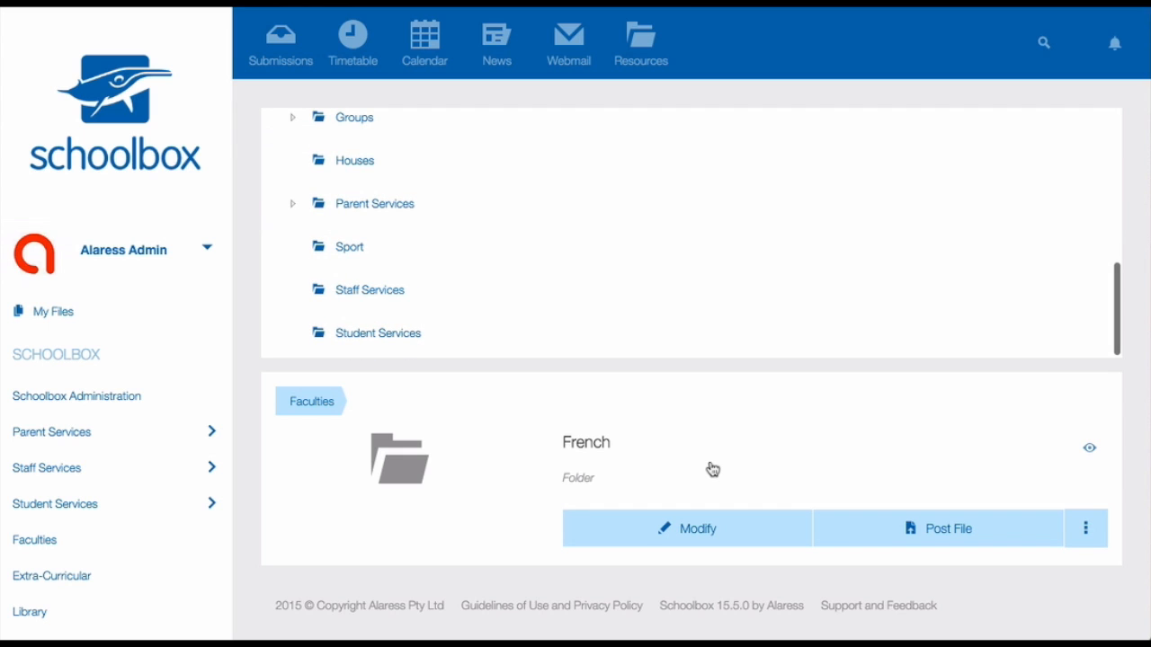
mouse_move(711, 467)
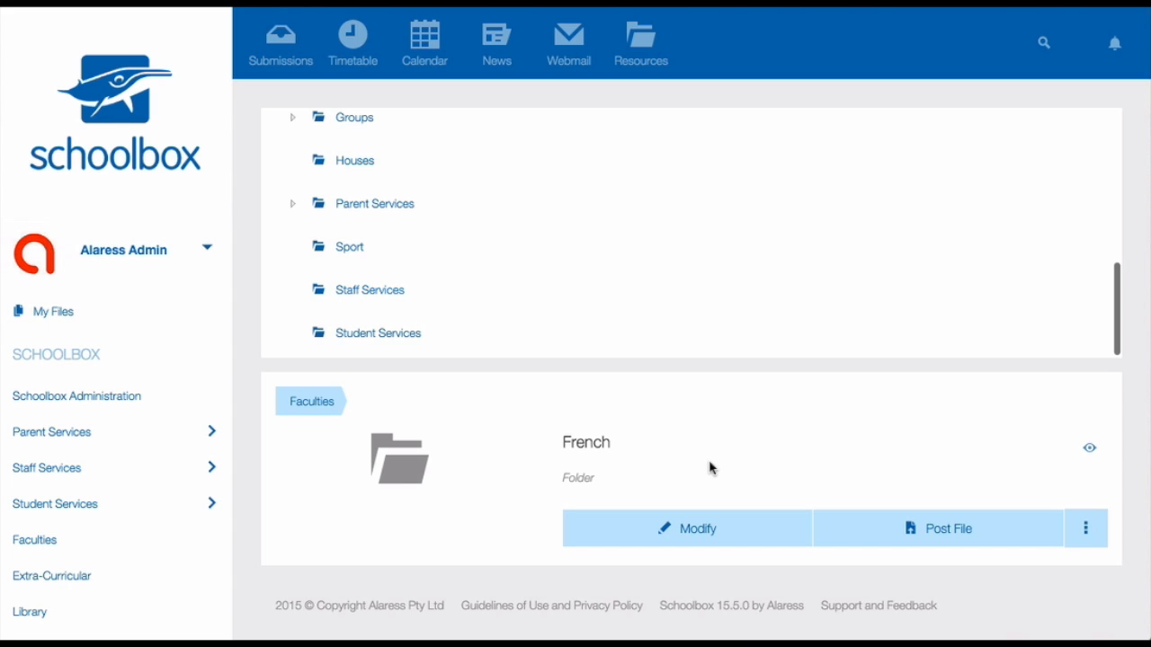
mouse_move(476, 208)
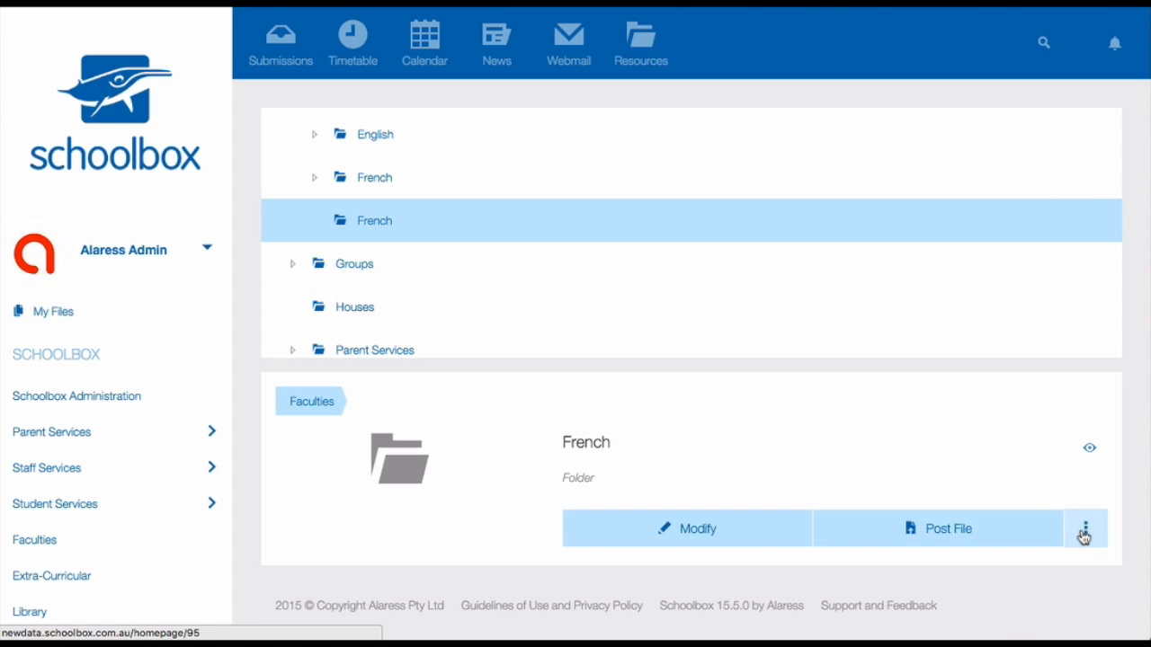
Add a 'Year 9 French' subfolder inside French using the Course homepage template
left_click(1084, 529)
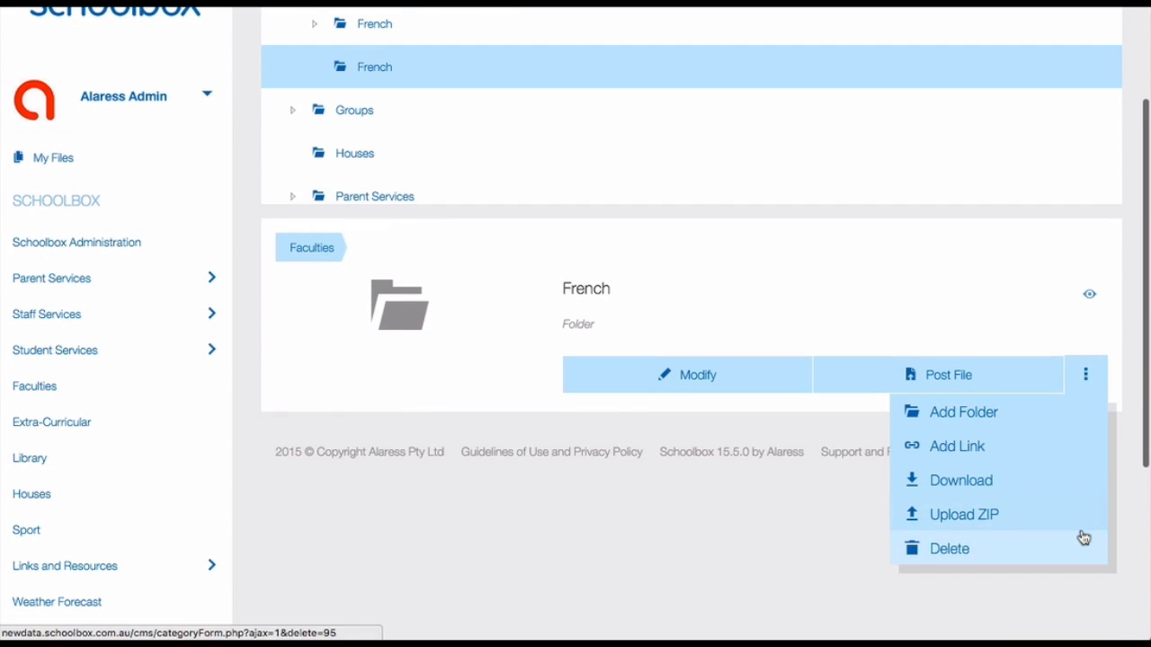
left_click(964, 412)
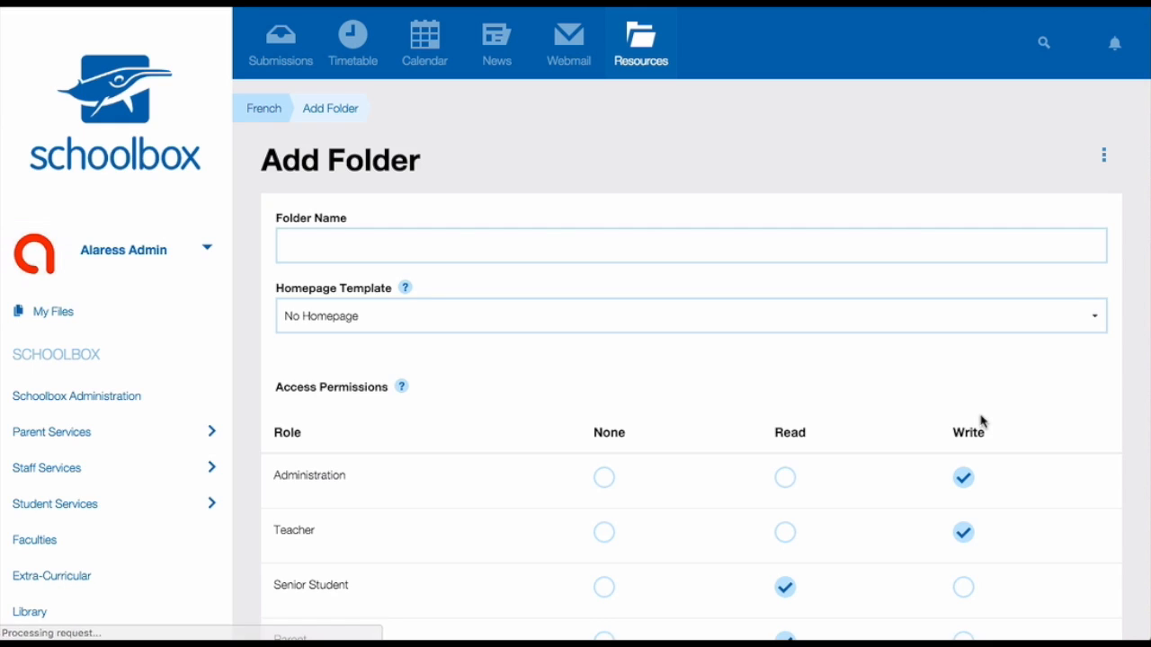
left_click(690, 246)
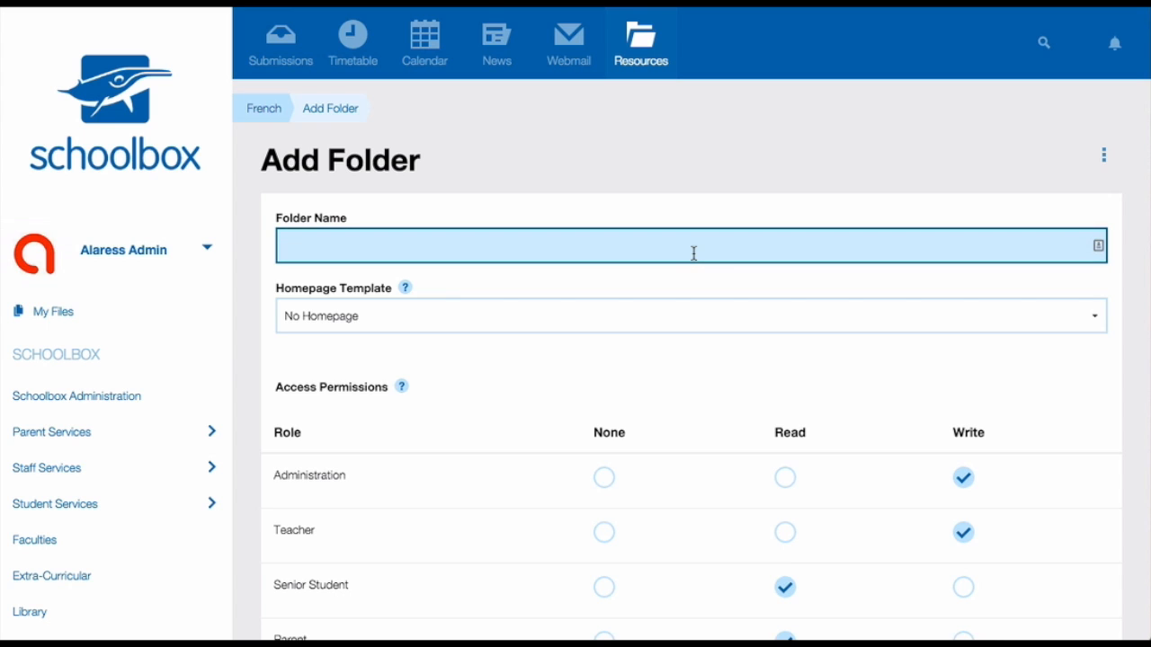
type("Year")
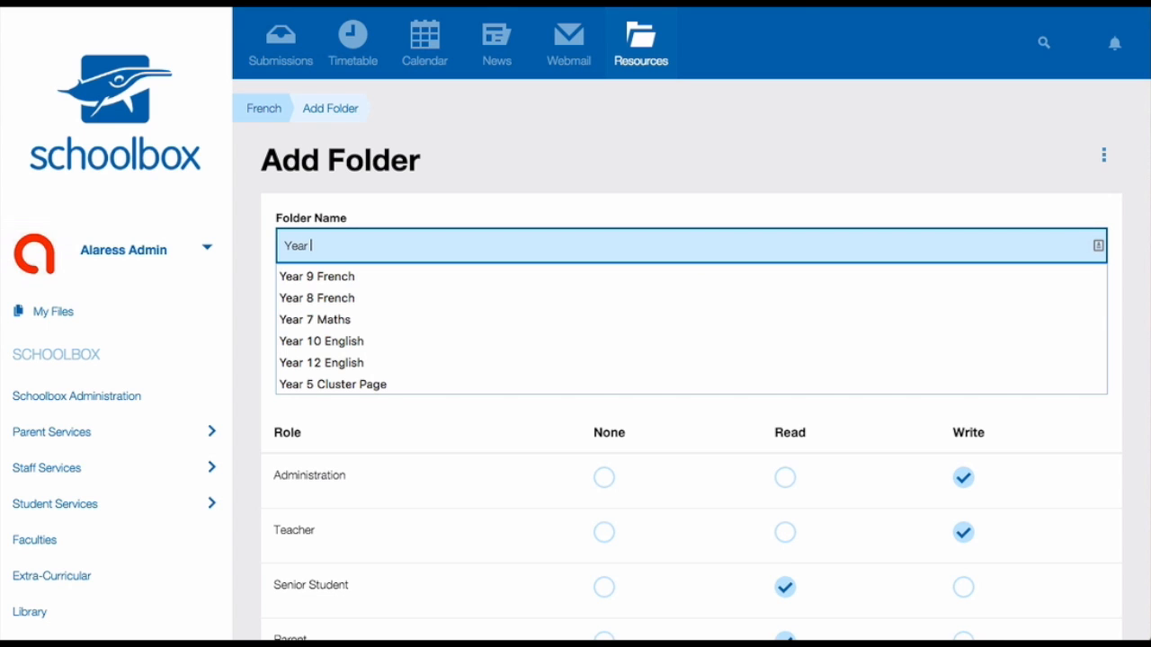
left_click(316, 276)
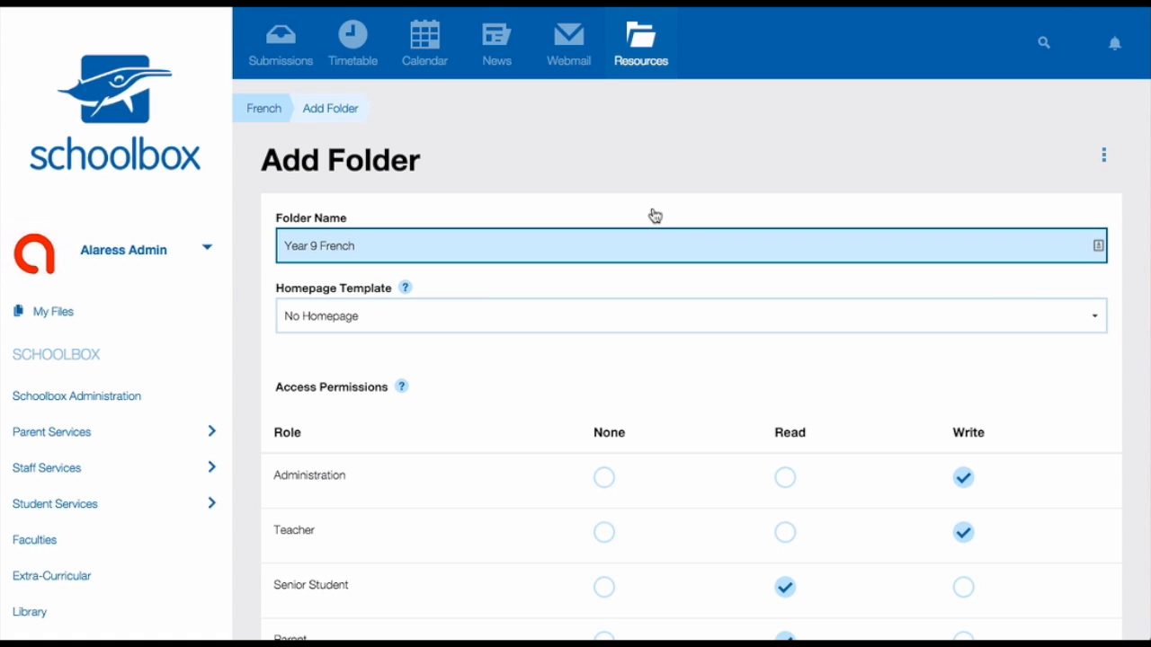
left_click(689, 315)
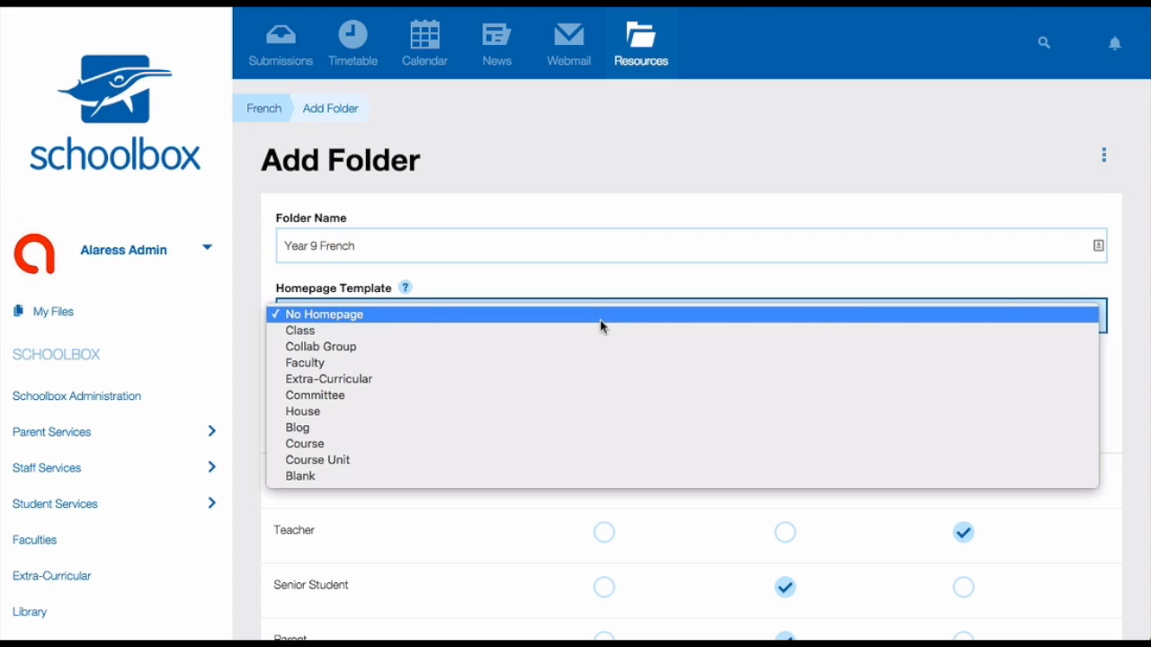
mouse_move(558, 443)
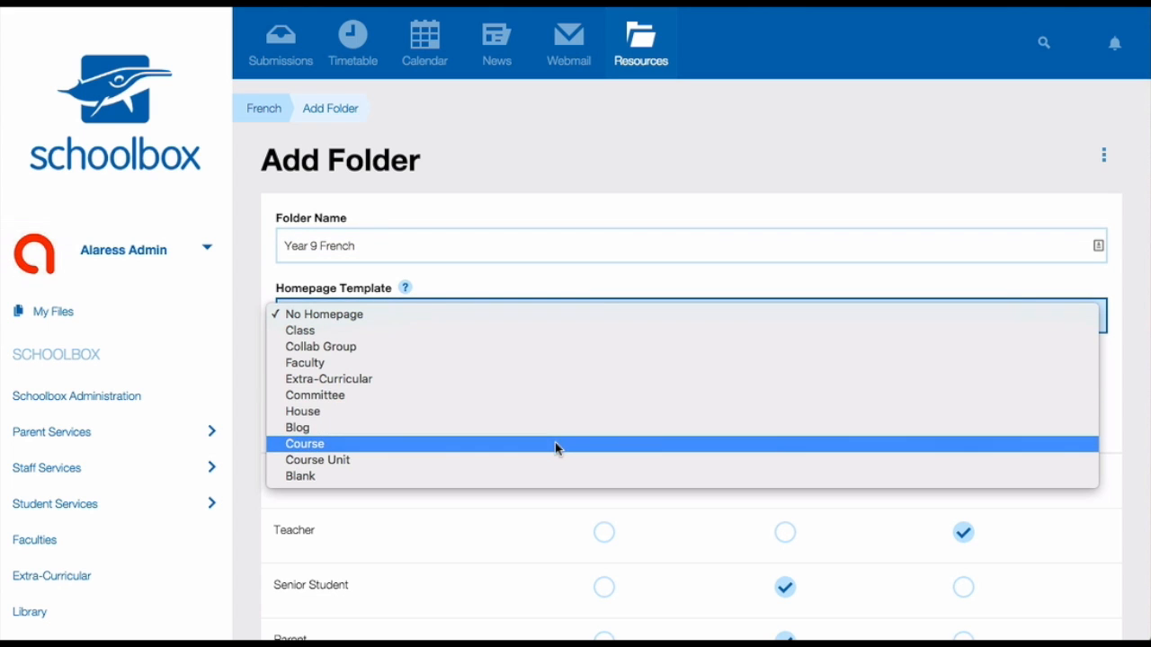
left_click(304, 443)
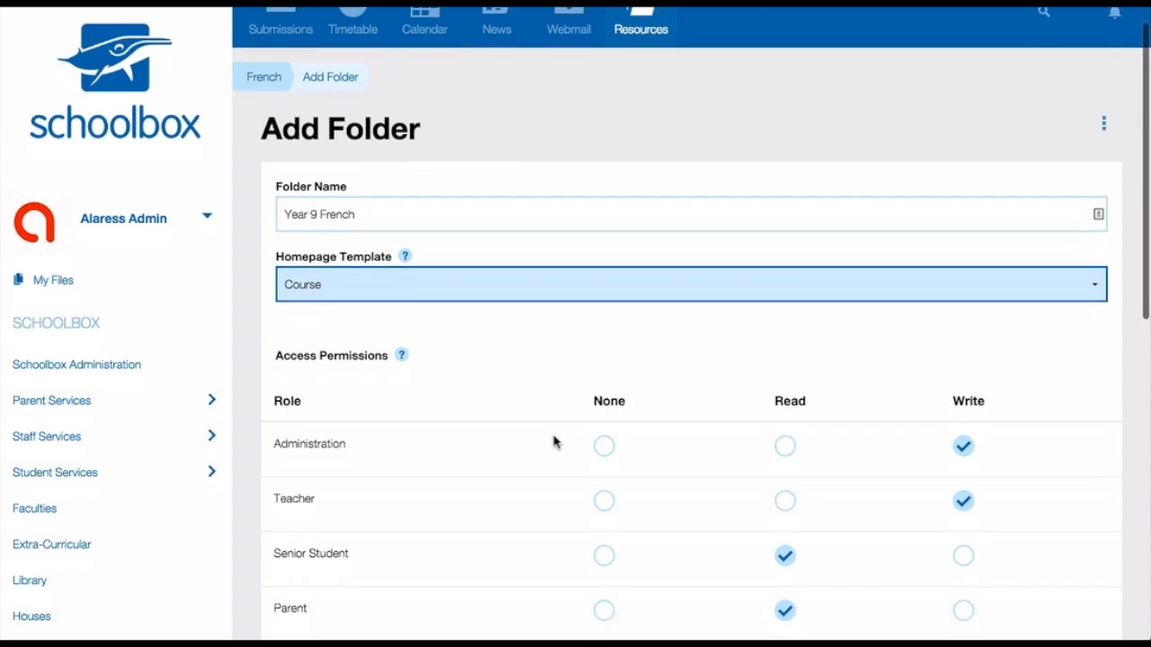
scroll("down", 3)
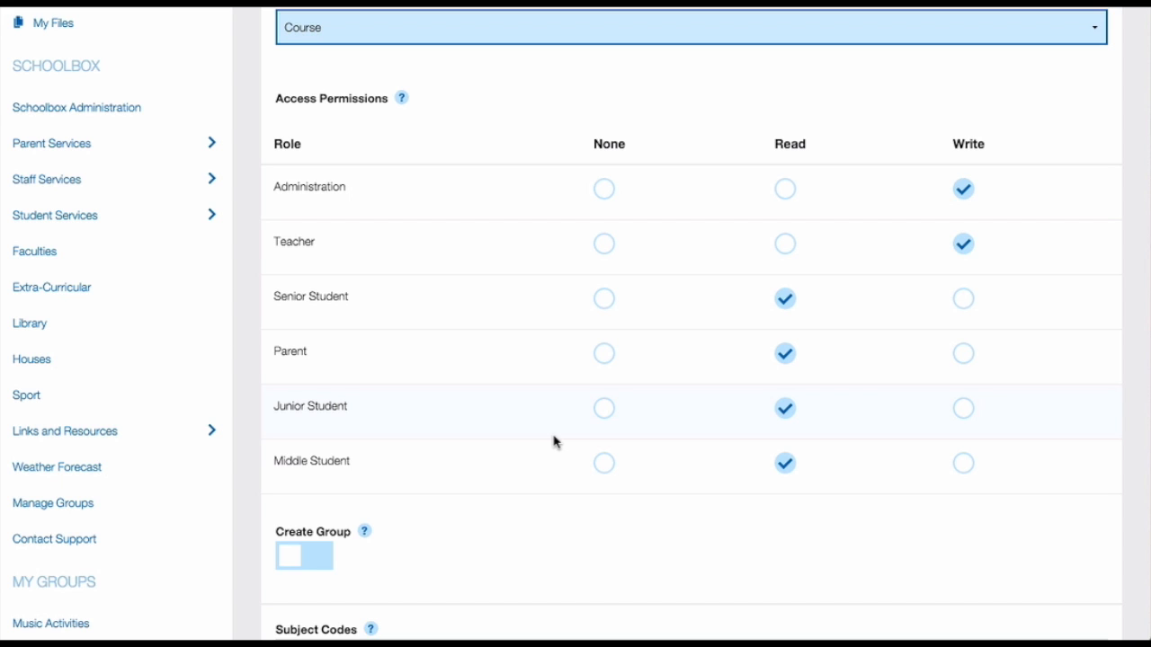
scroll("down", 3)
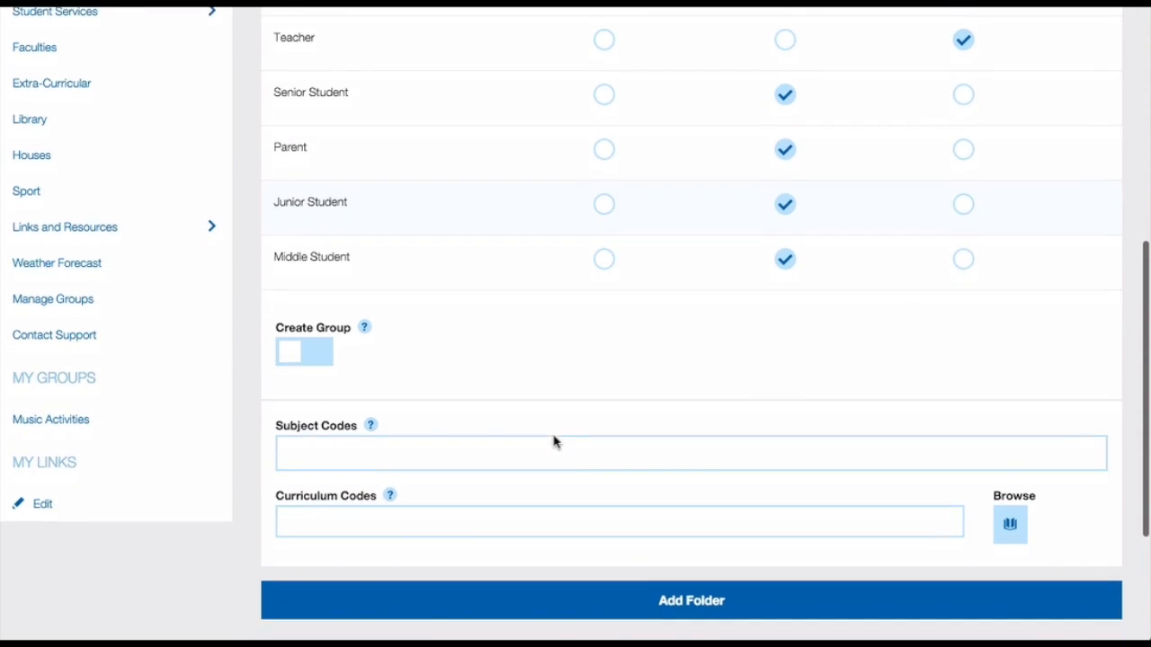
scroll("down", 3)
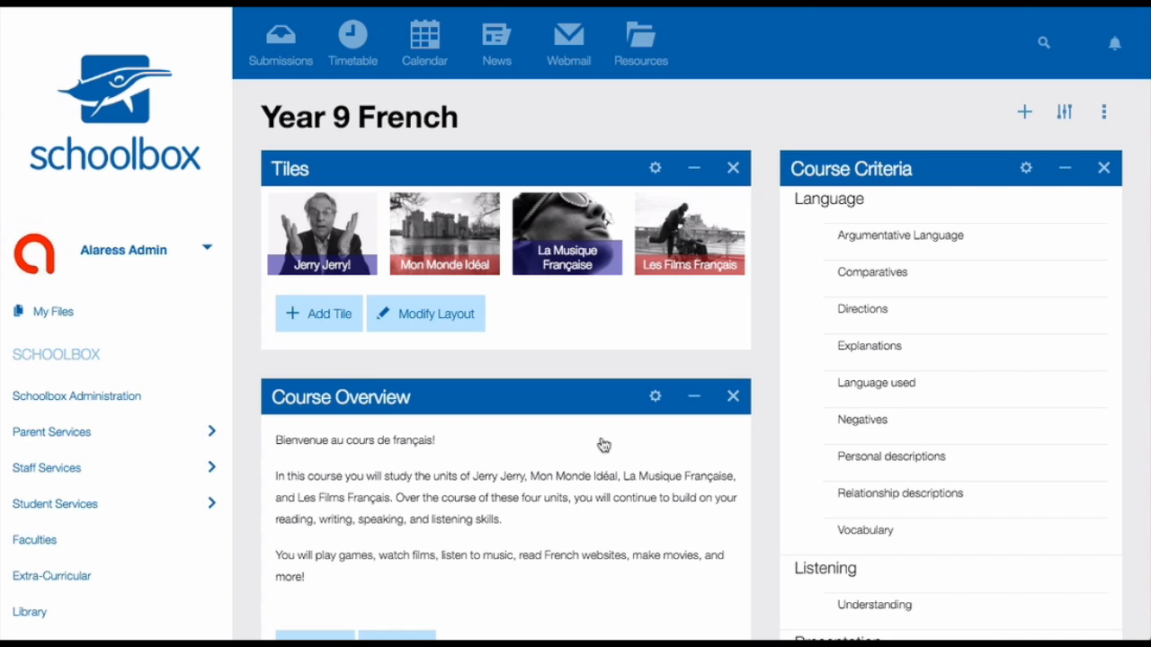
scroll("down", 3)
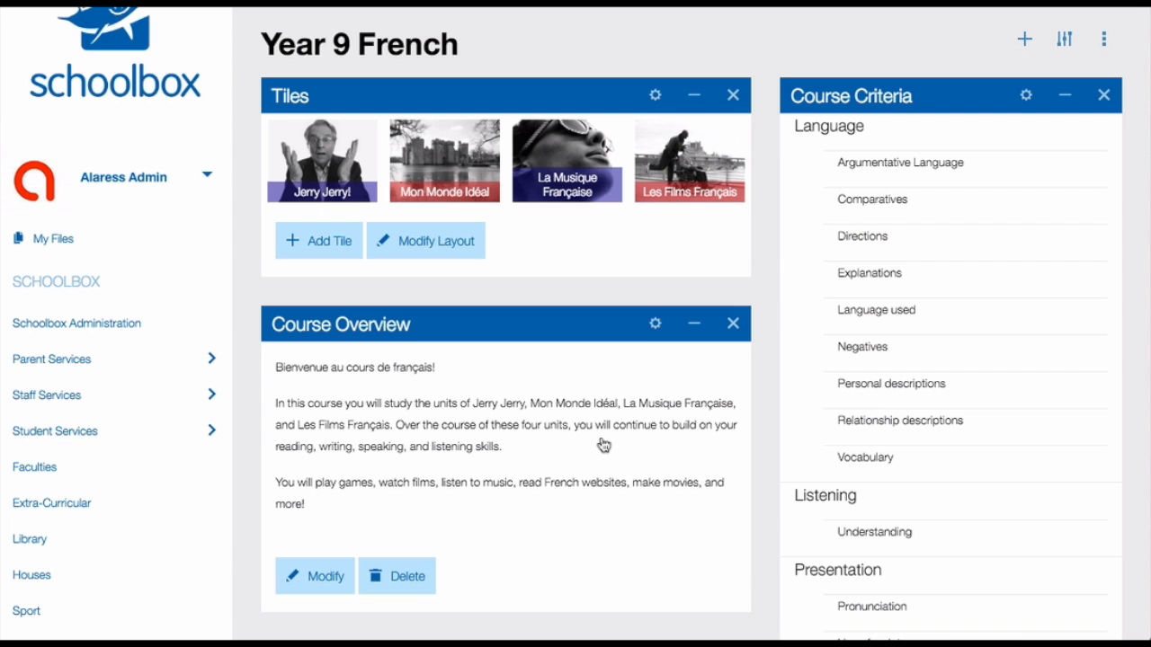
scroll("down", 3)
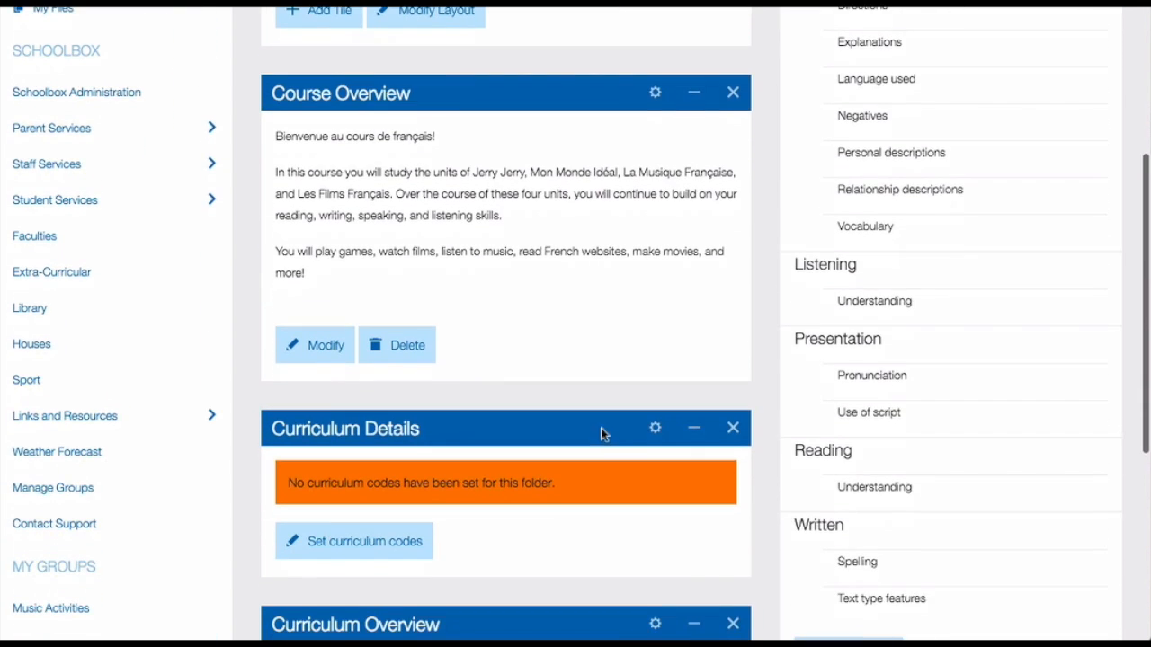
scroll("down", 3)
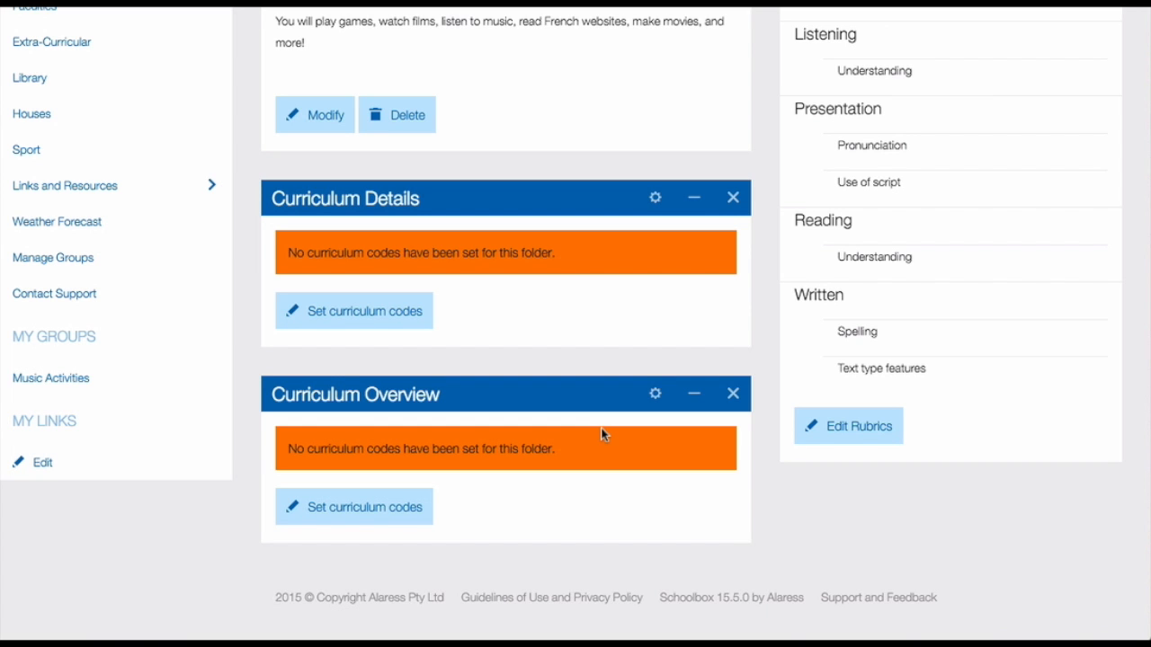
mouse_move(584, 301)
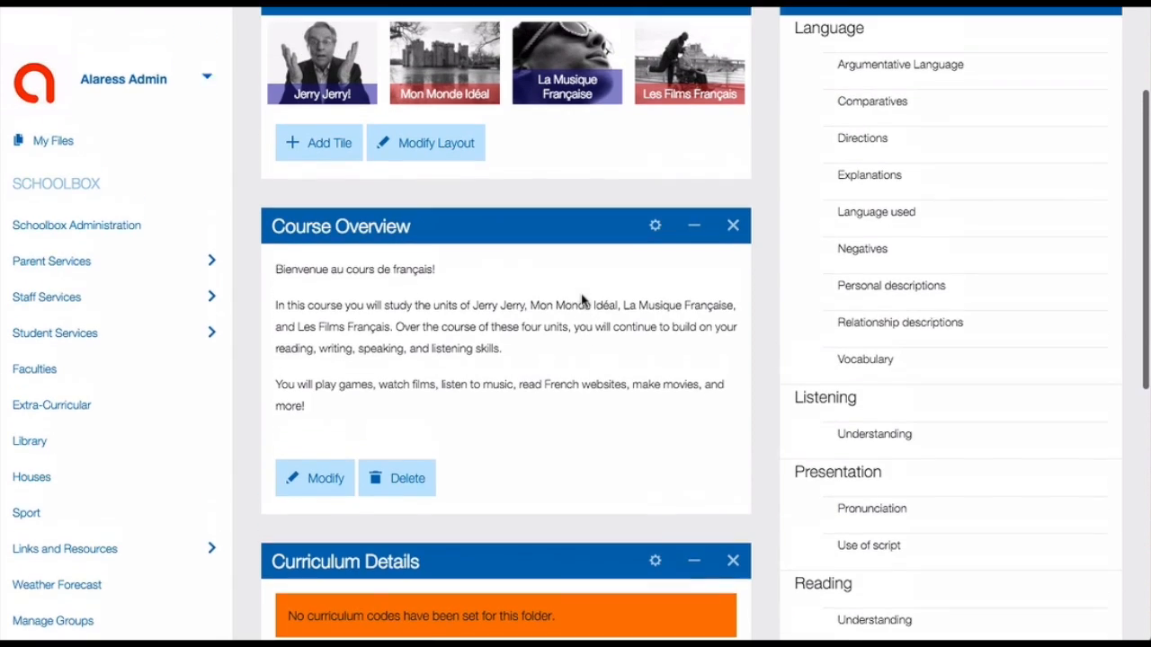
Scroll back up the Year 9 French course page to view its default panels
scroll("up", 3)
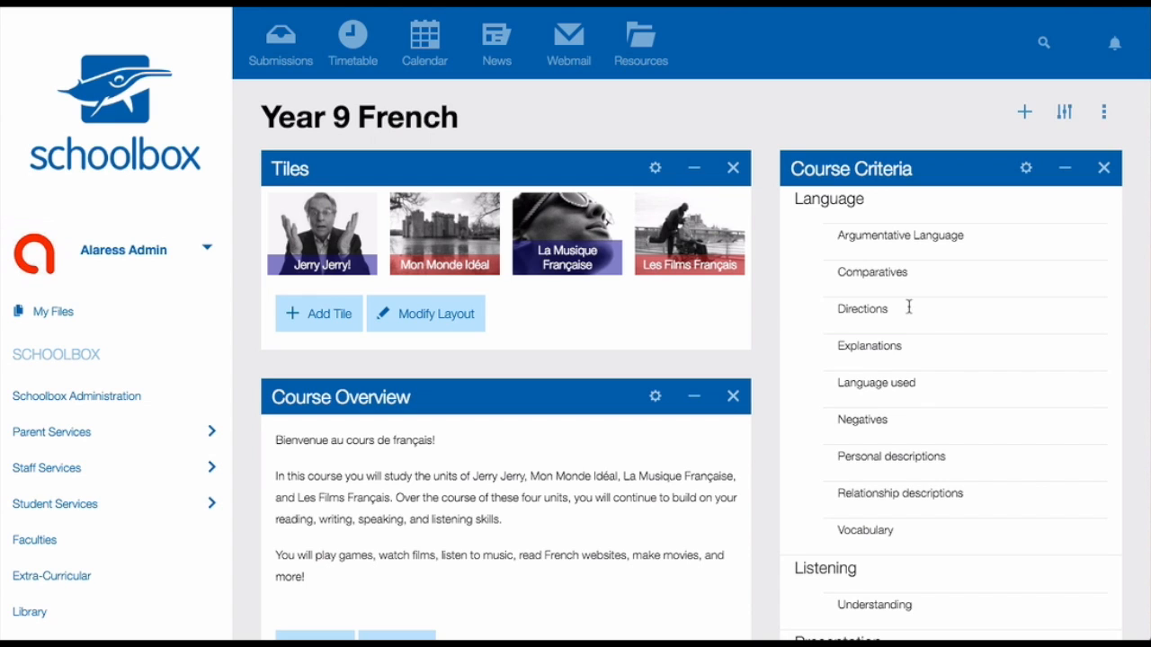
mouse_move(1032, 322)
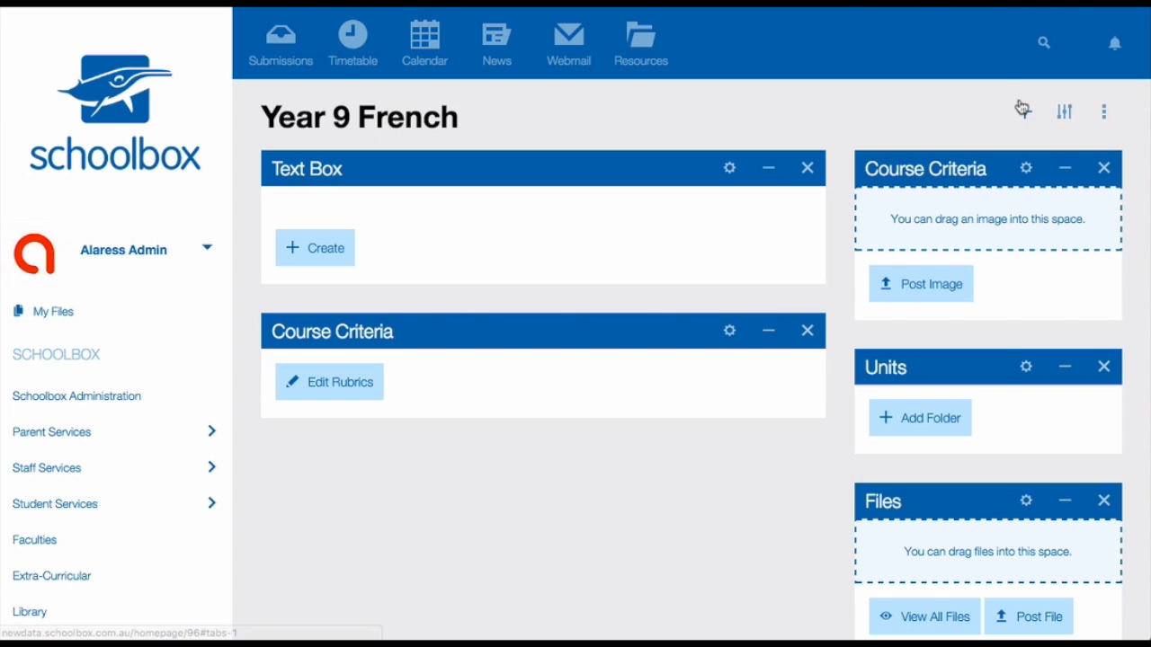
mouse_move(1022, 108)
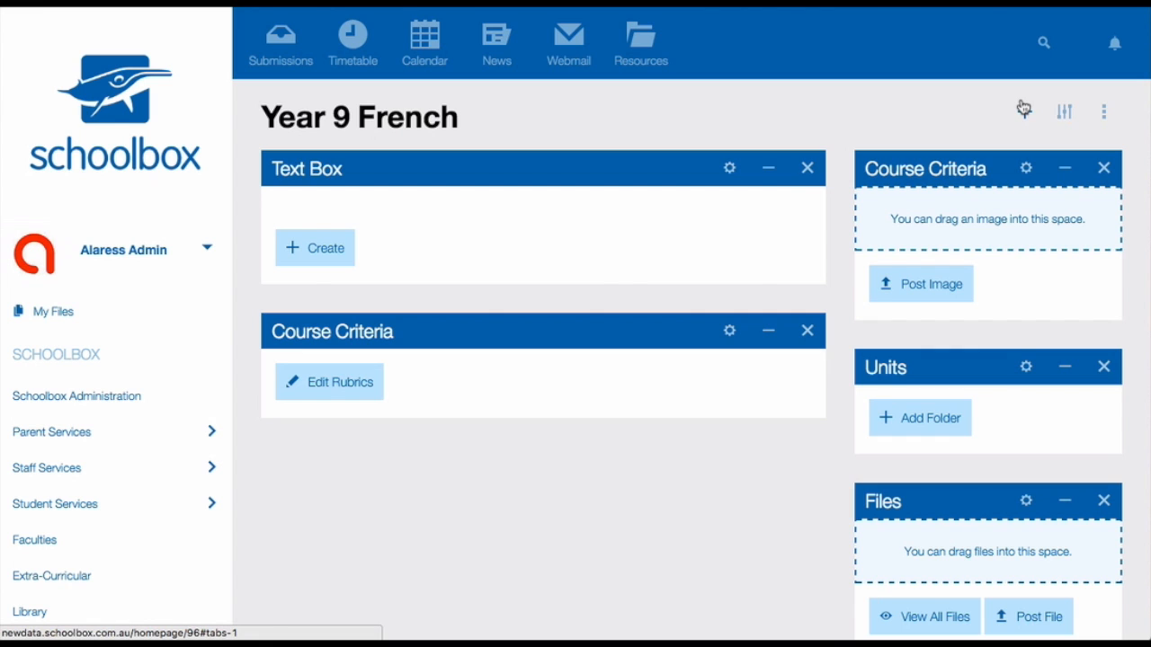
Bring up the Resources components list and scroll down to the Units panel
left_click(1023, 111)
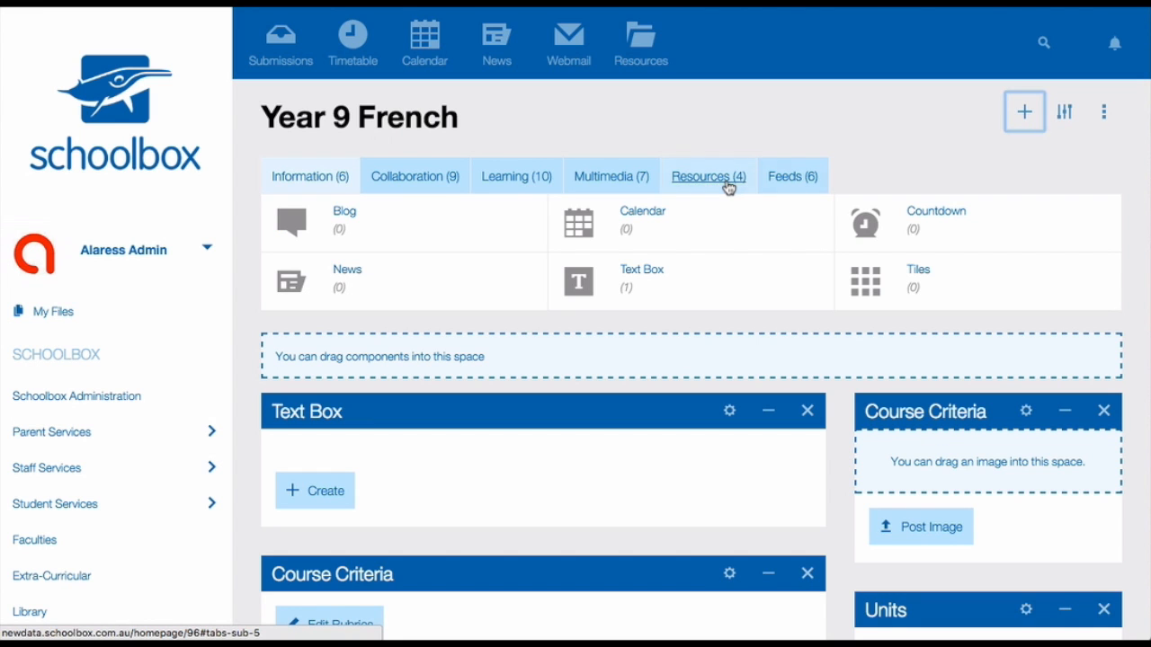
left_click(707, 176)
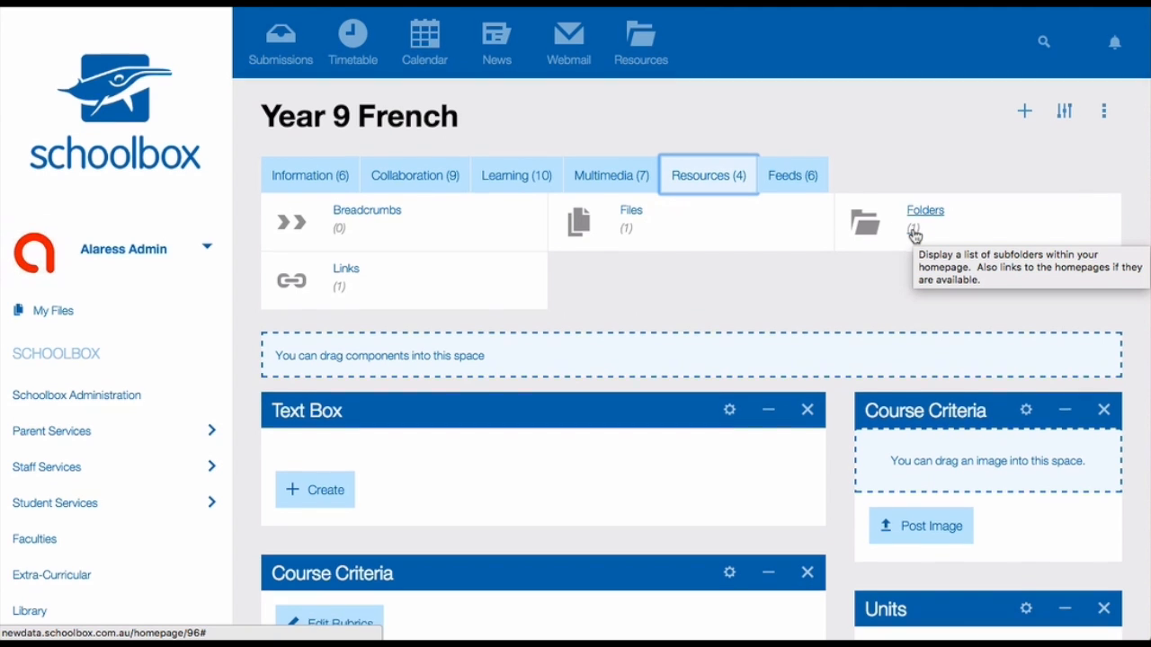
scroll("down", 3)
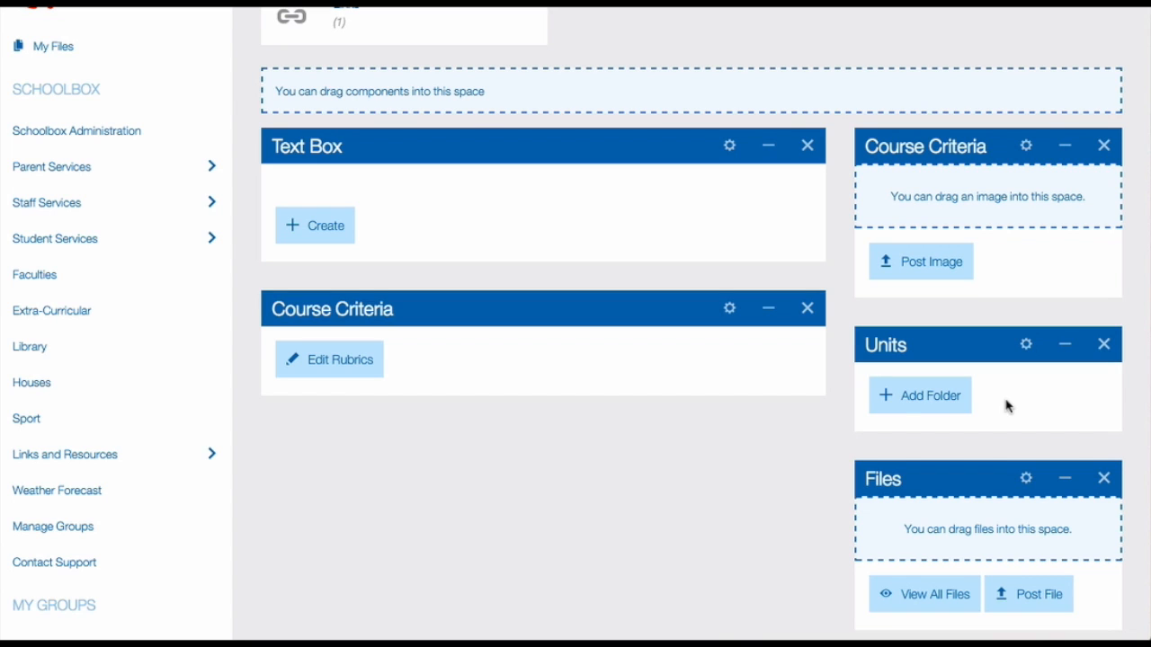
mouse_move(971, 406)
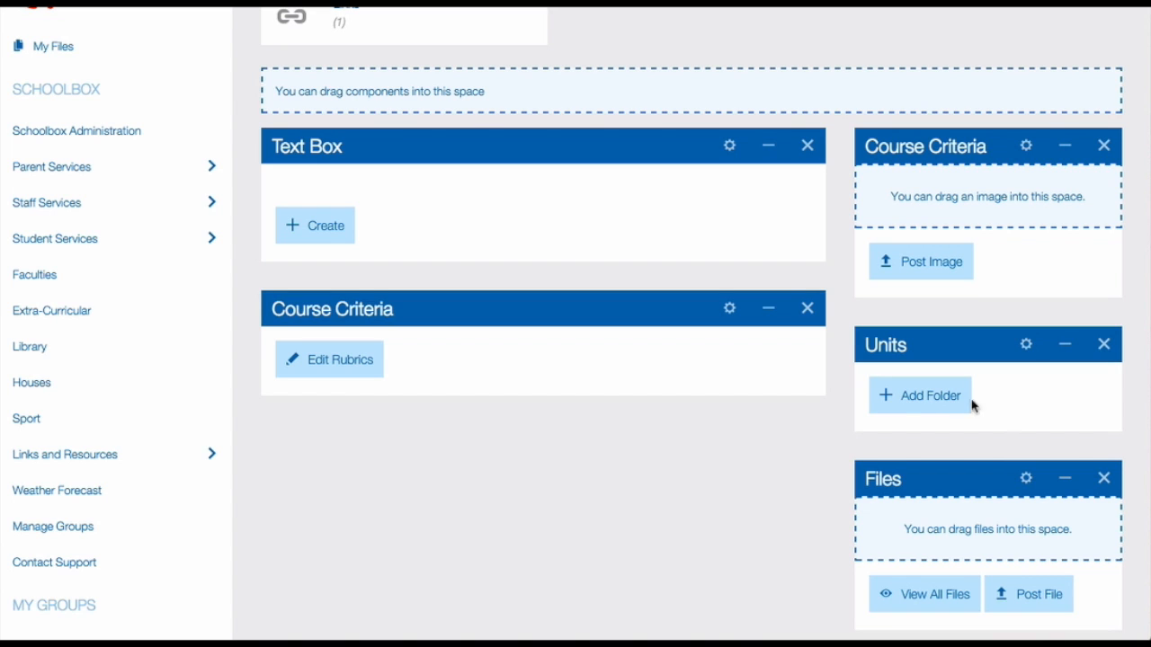
Add a 'French Music' unit folder using the Course Unit homepage template
left_click(919, 395)
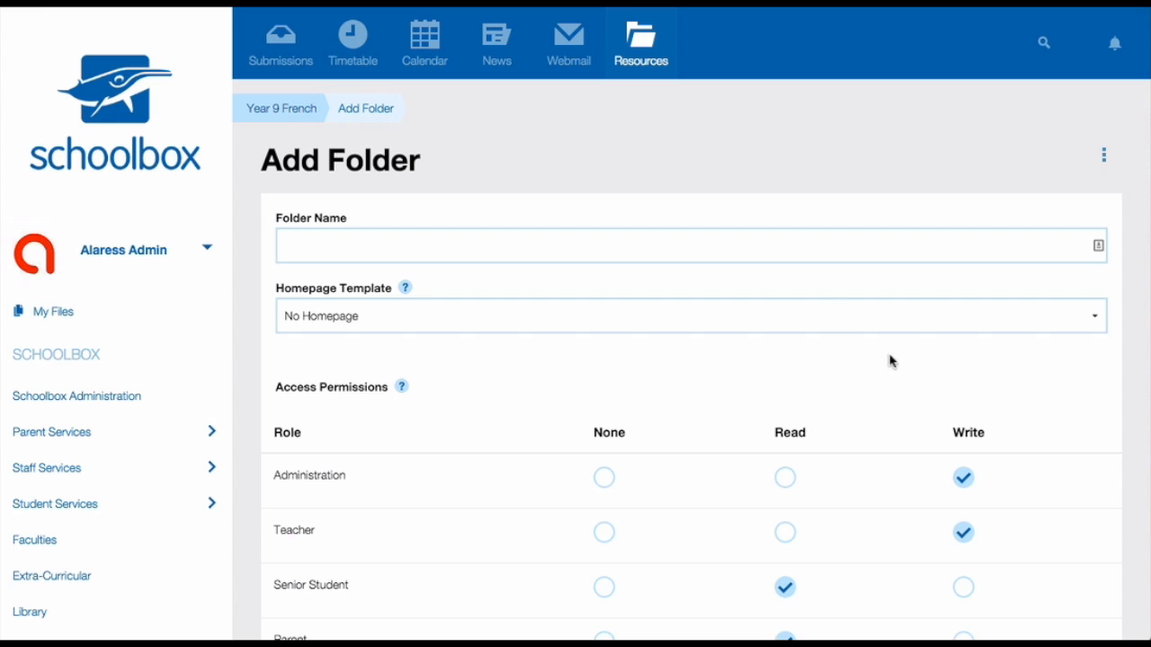
left_click(692, 245)
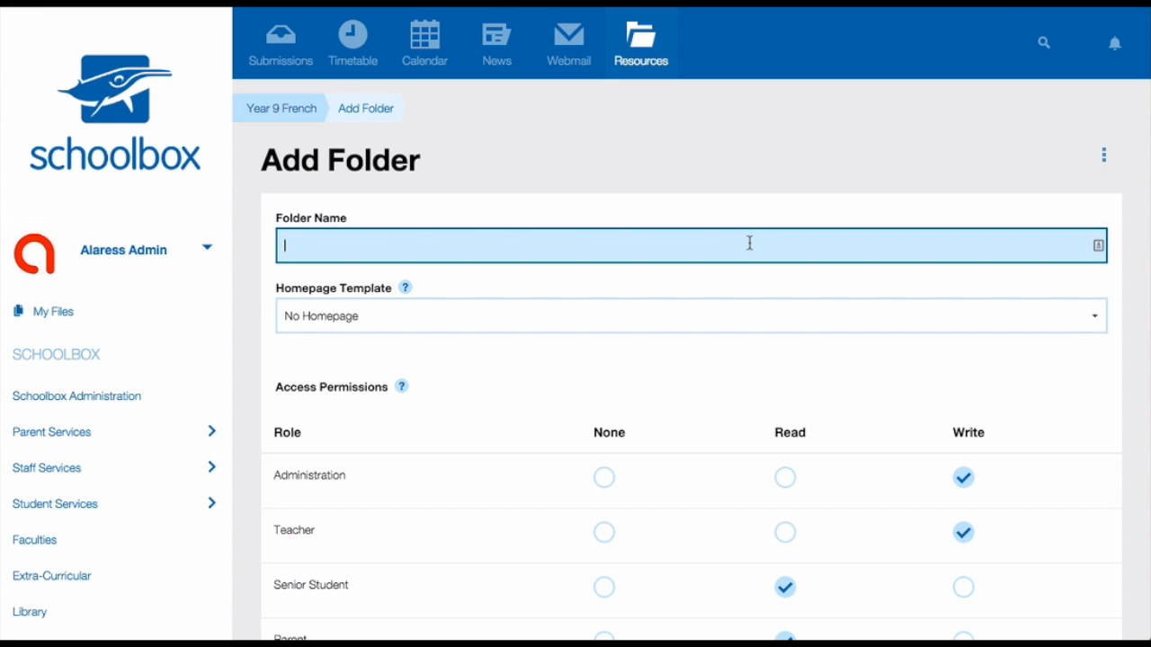
type("French Mu")
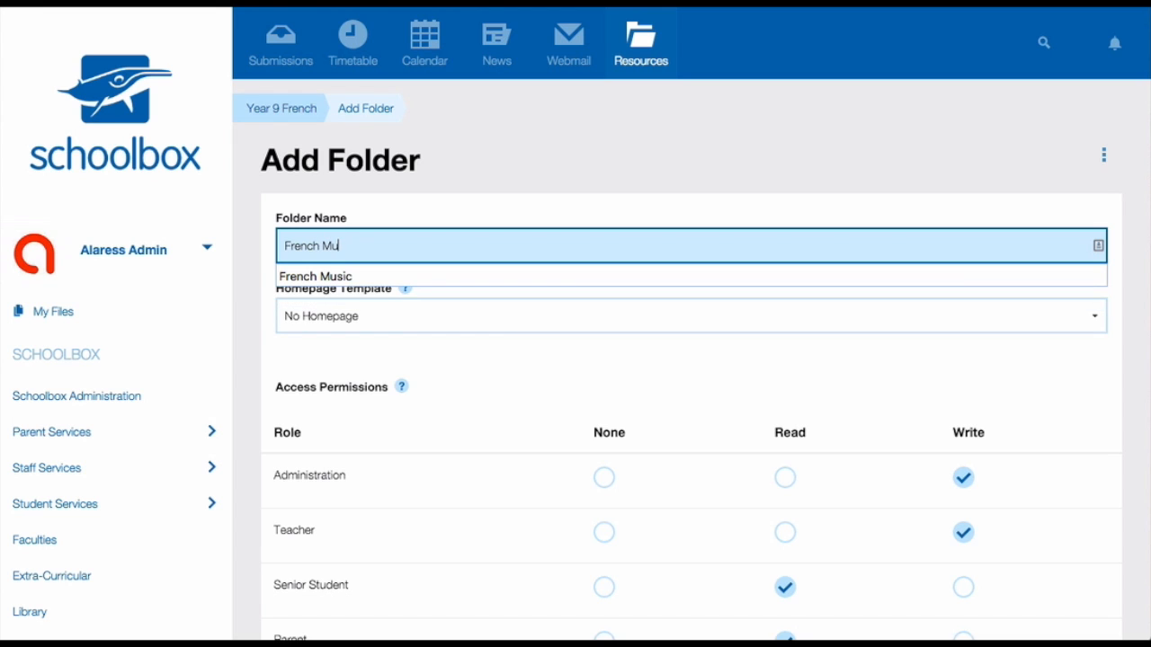
type("ic")
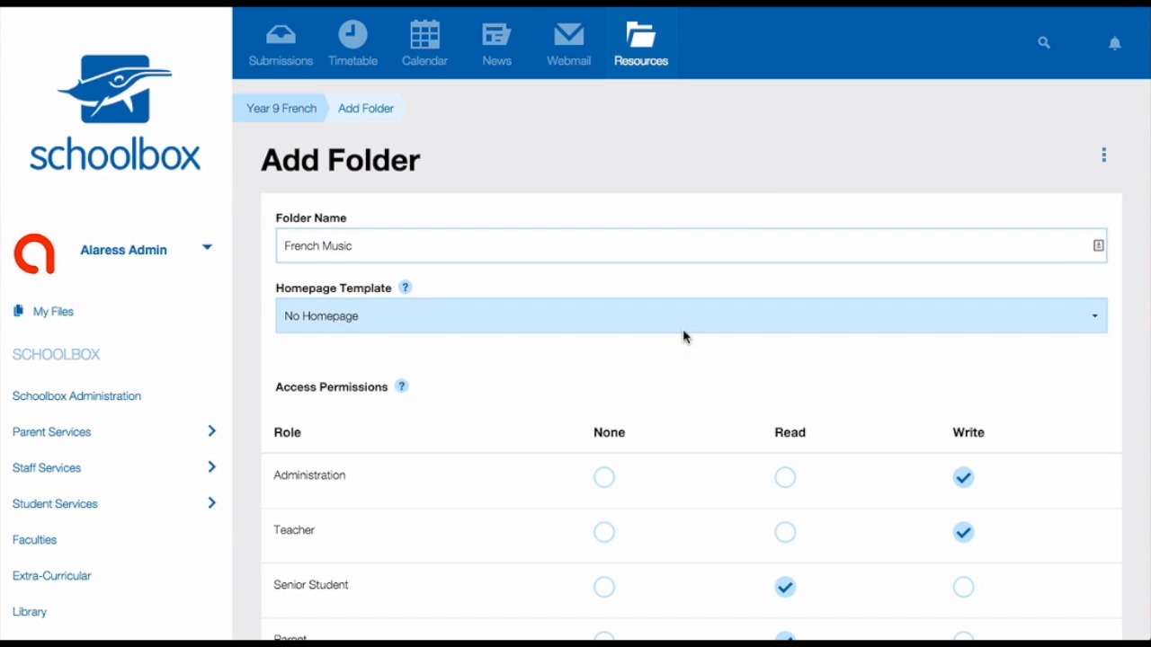
left_click(688, 316)
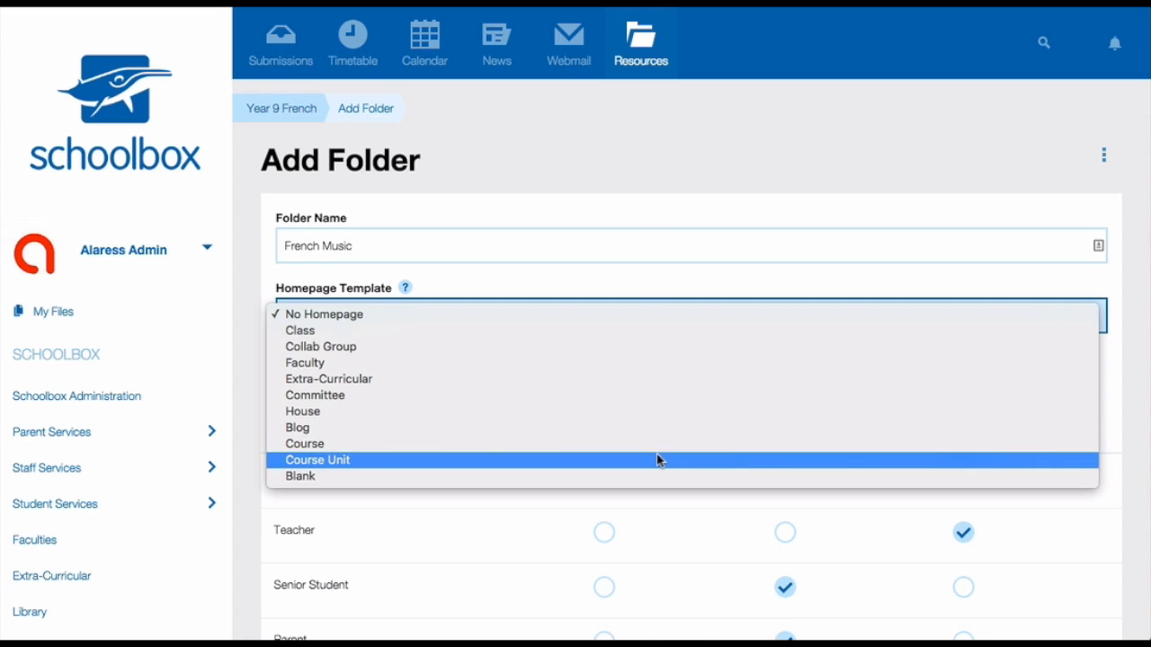
left_click(318, 459)
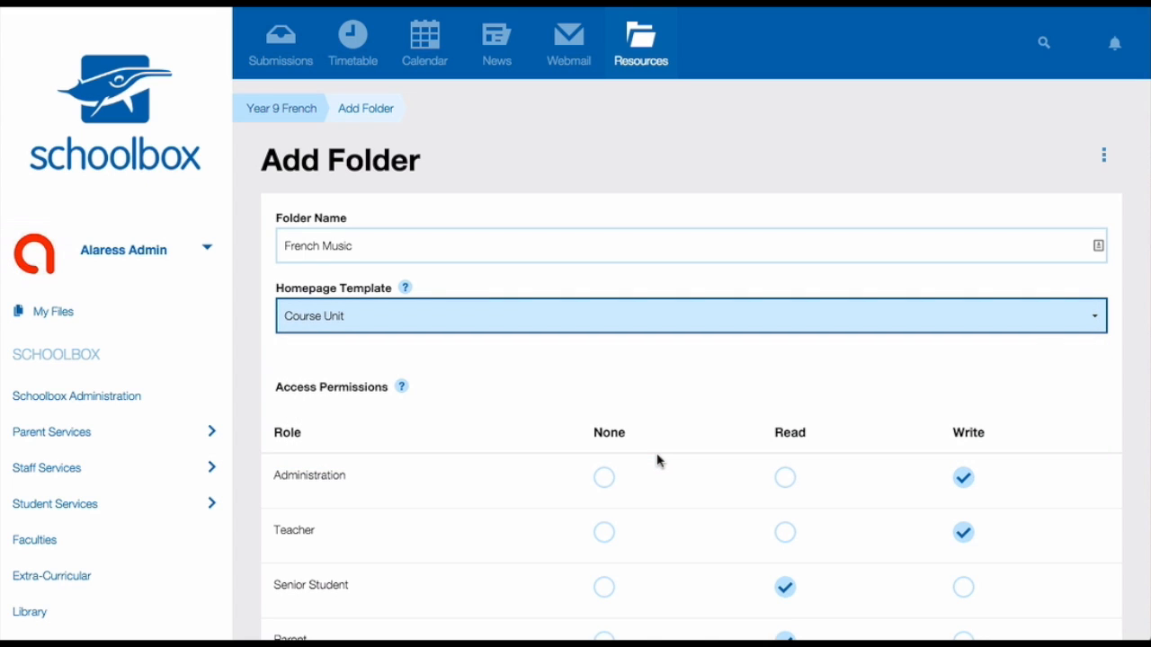
scroll("down", 3)
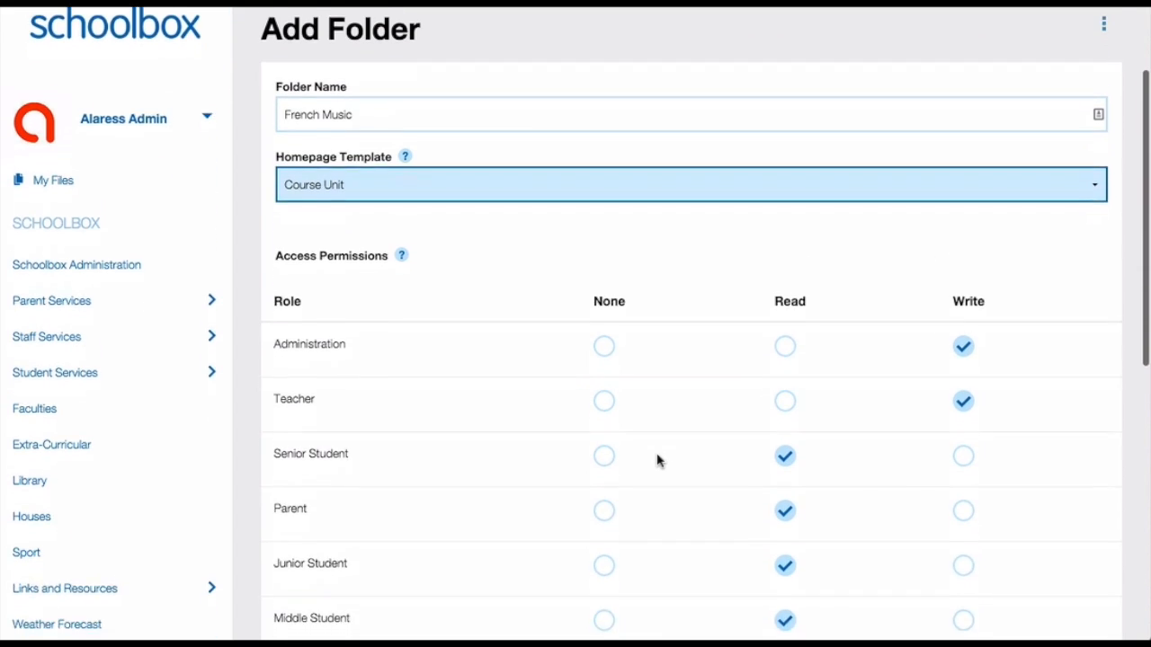
scroll("down", 3)
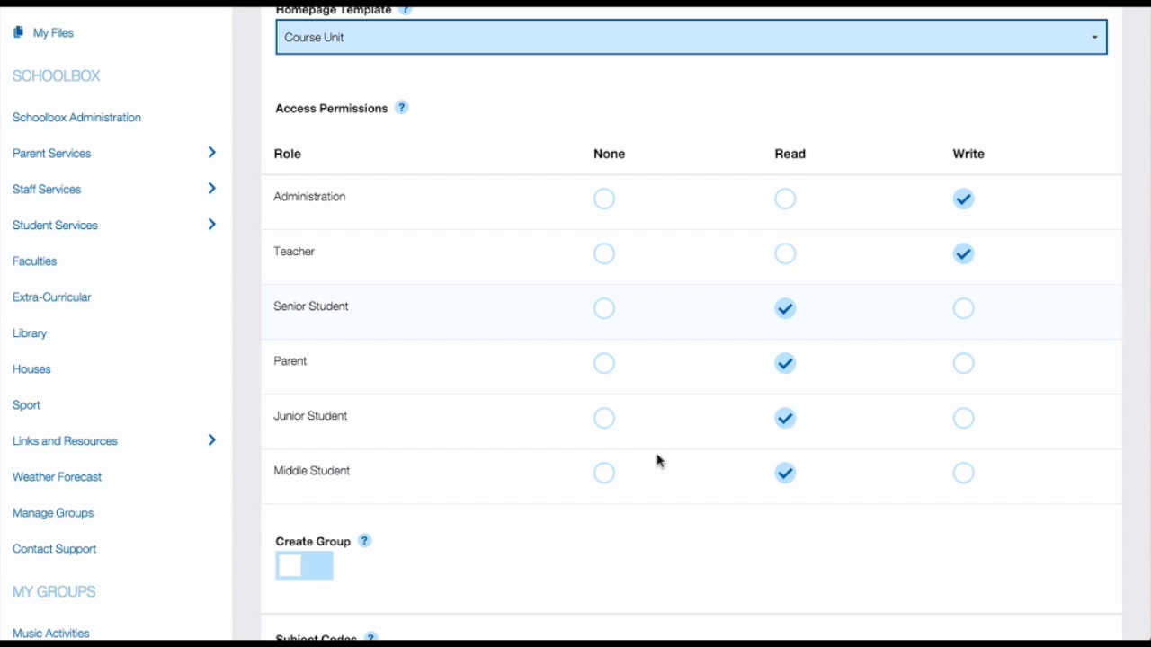
scroll("down", 3)
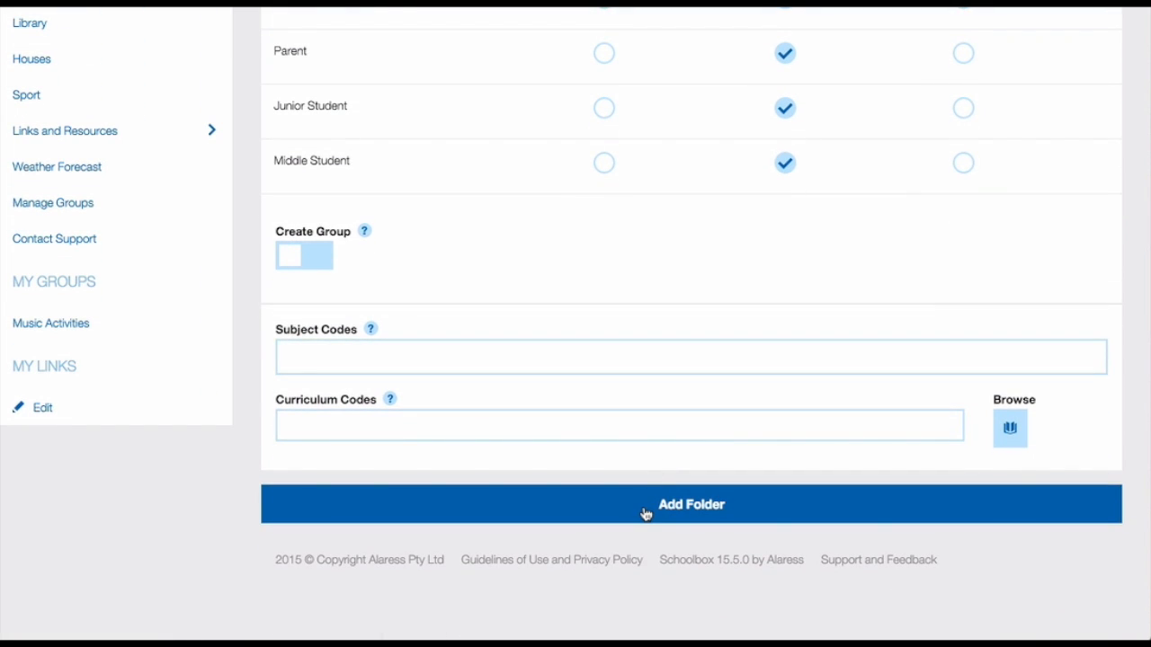
left_click(691, 503)
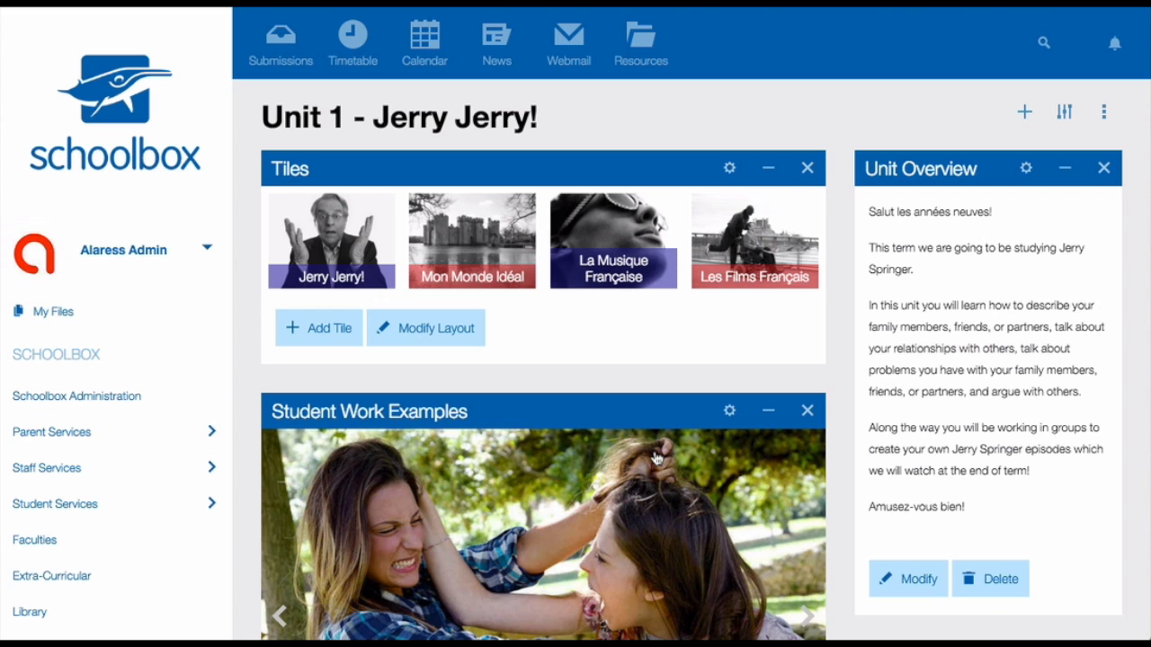
left_click(807, 616)
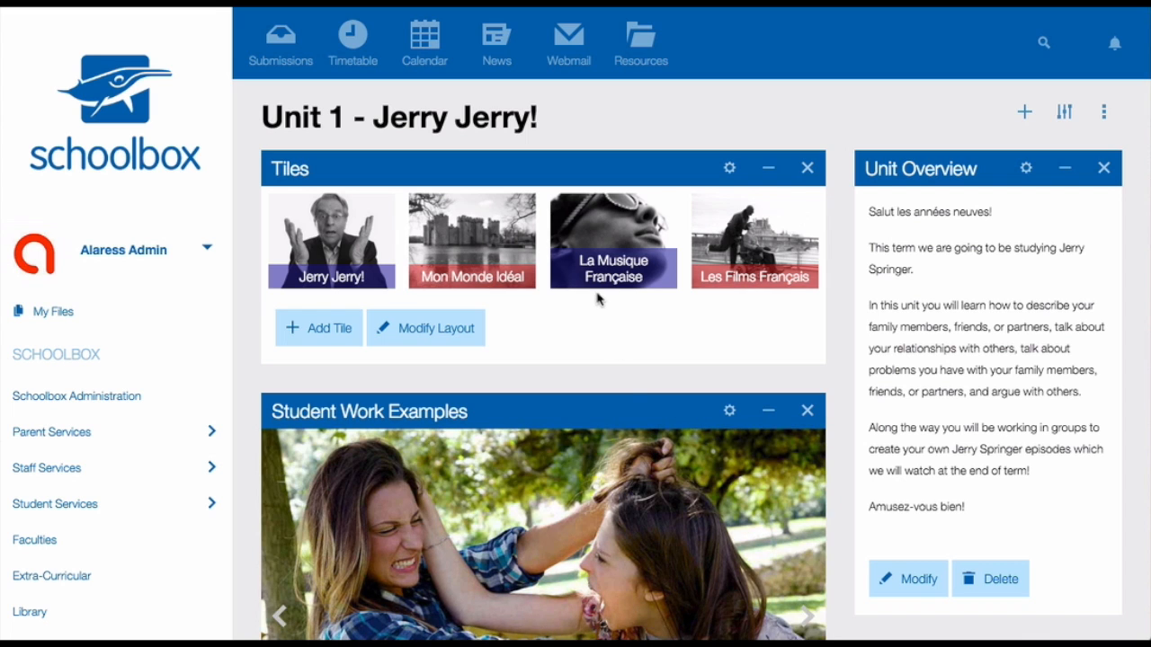
left_click(806, 616)
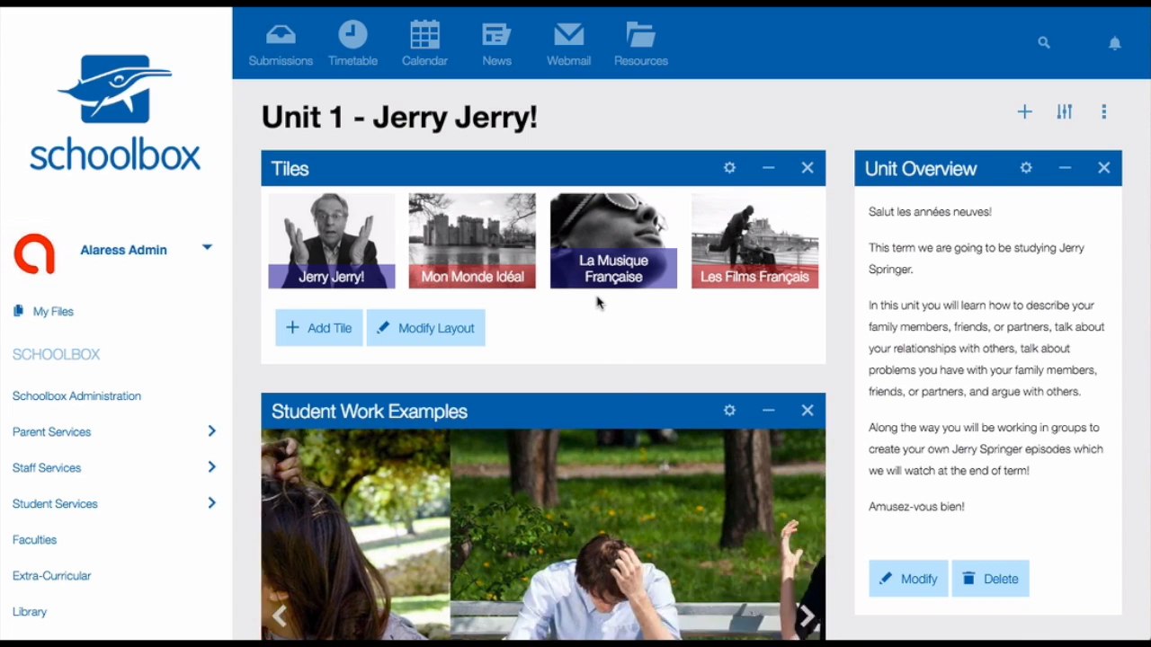
left_click(806, 616)
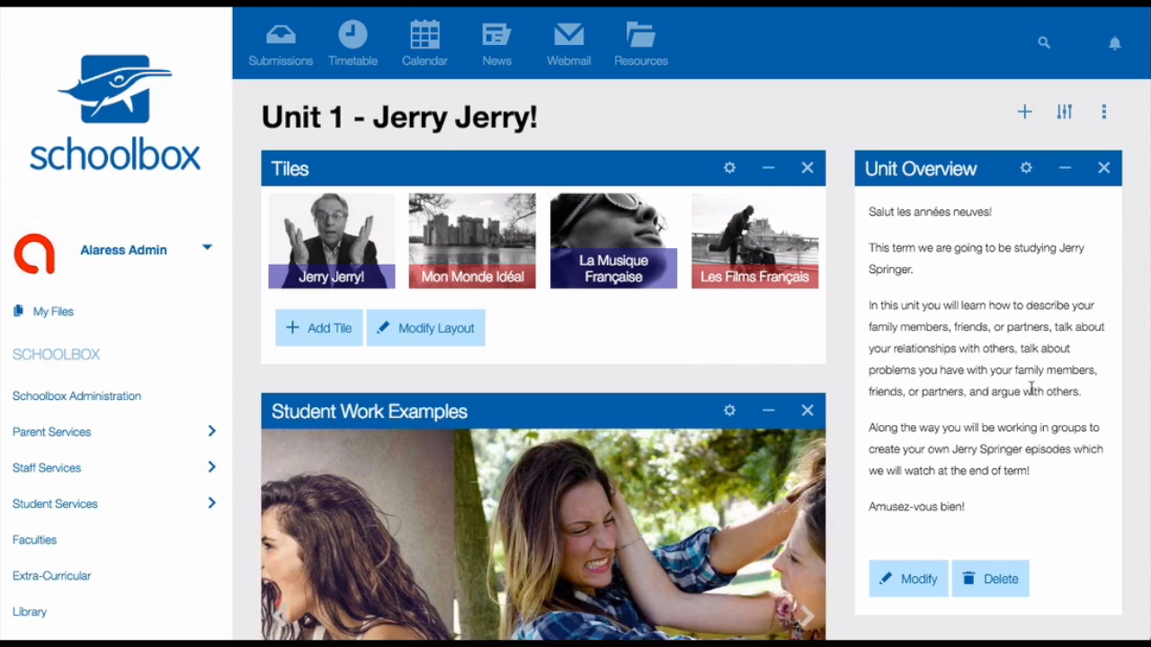
left_click(806, 616)
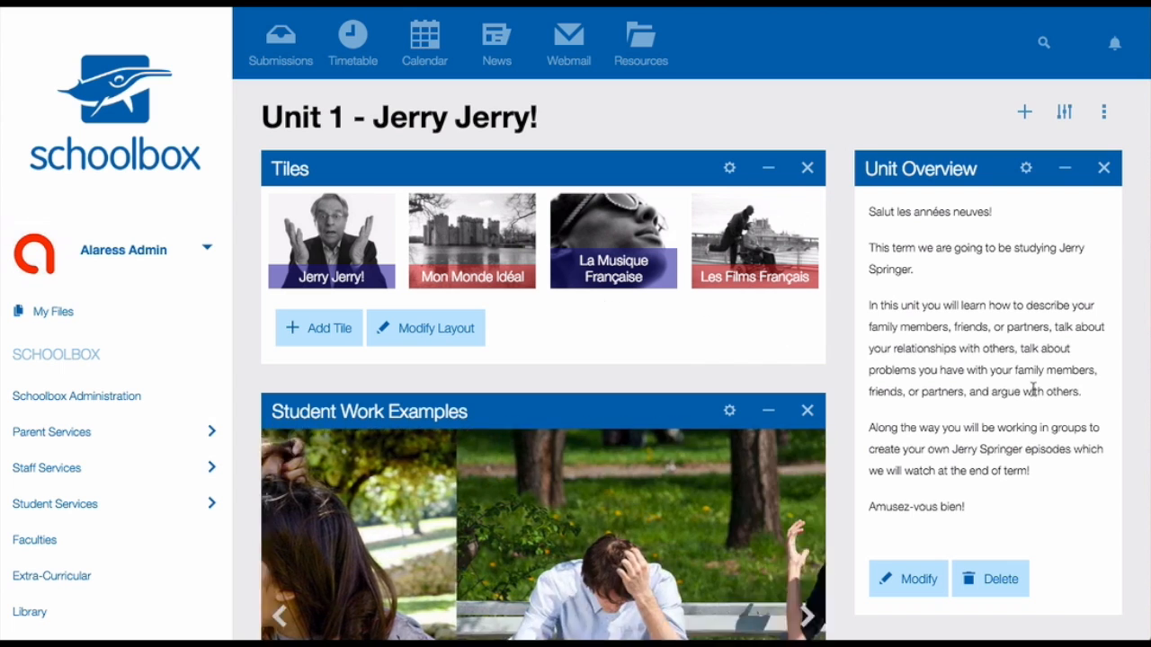
scroll("down", 3)
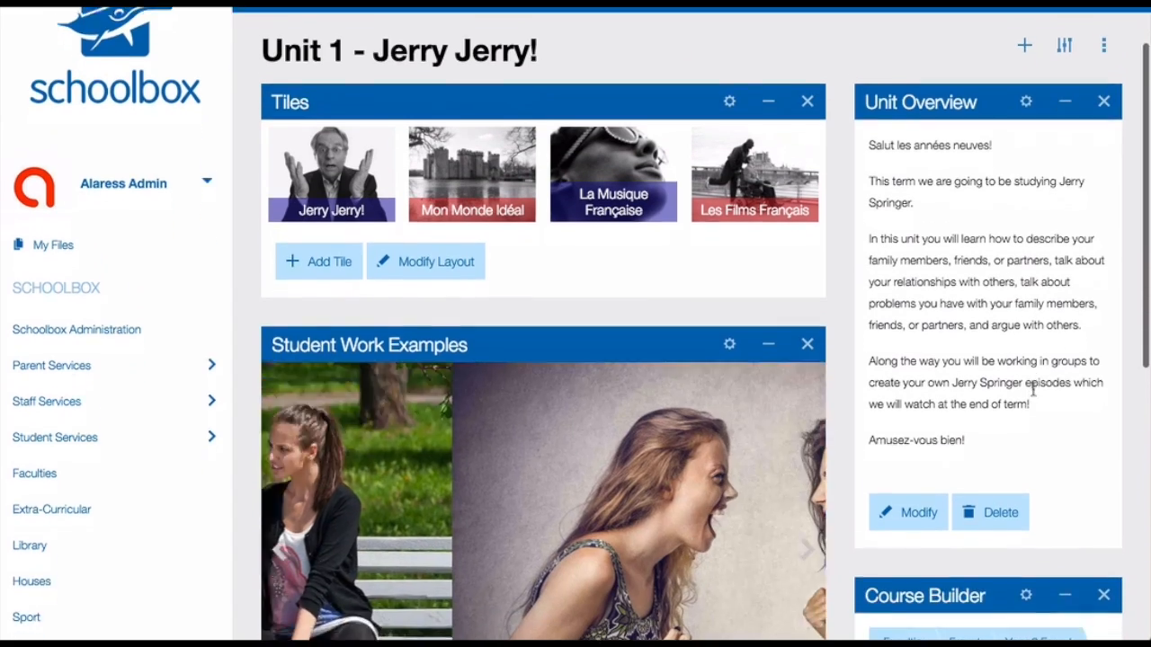
scroll("down", 3)
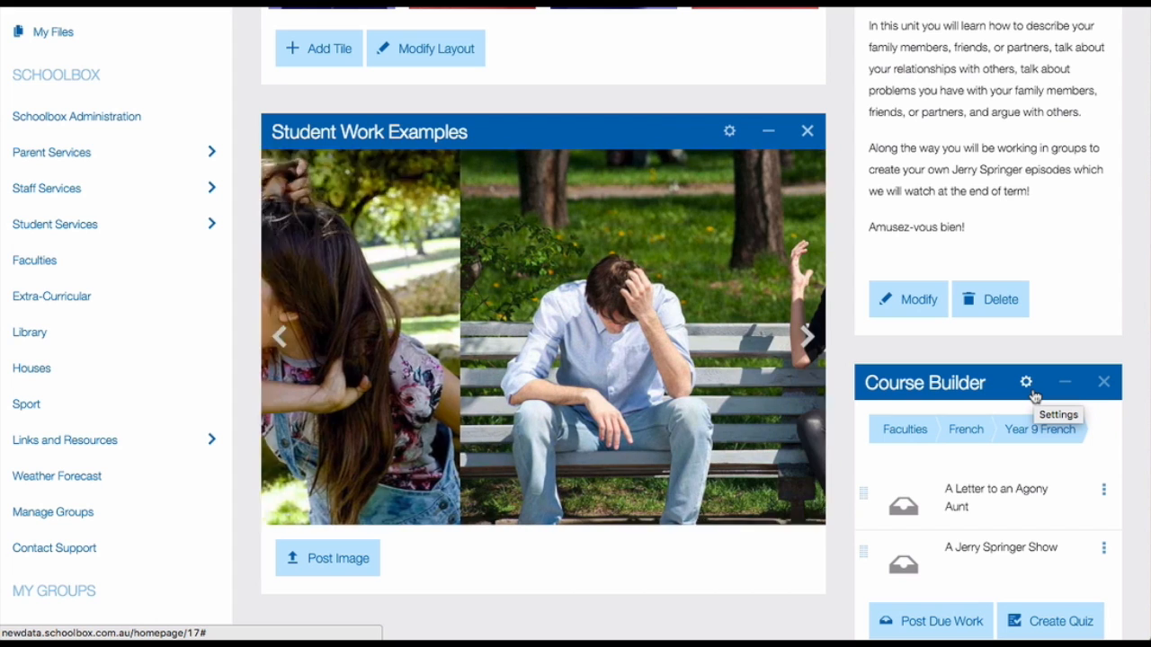
left_click(805, 335)
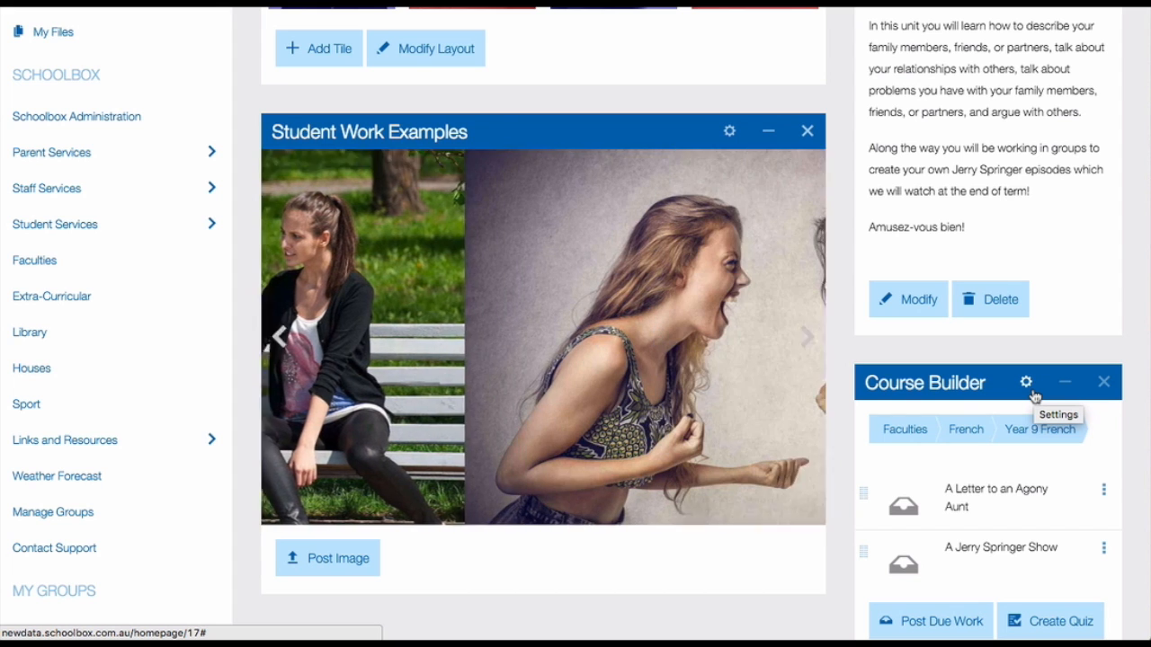
left_click(804, 335)
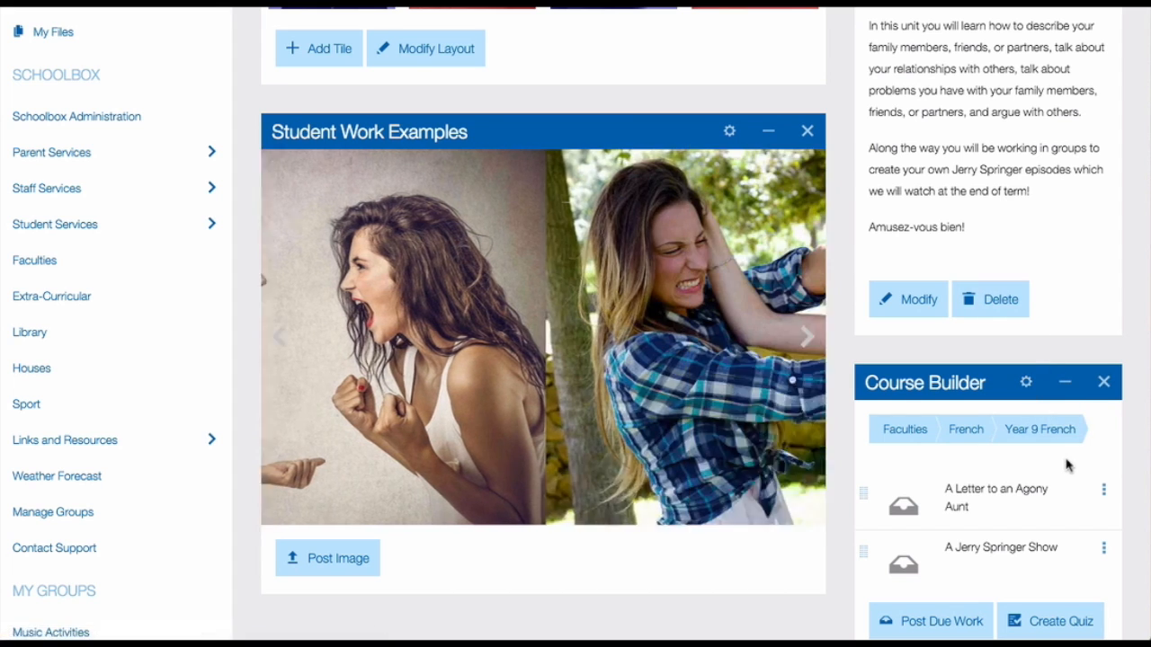
scroll("down", 3)
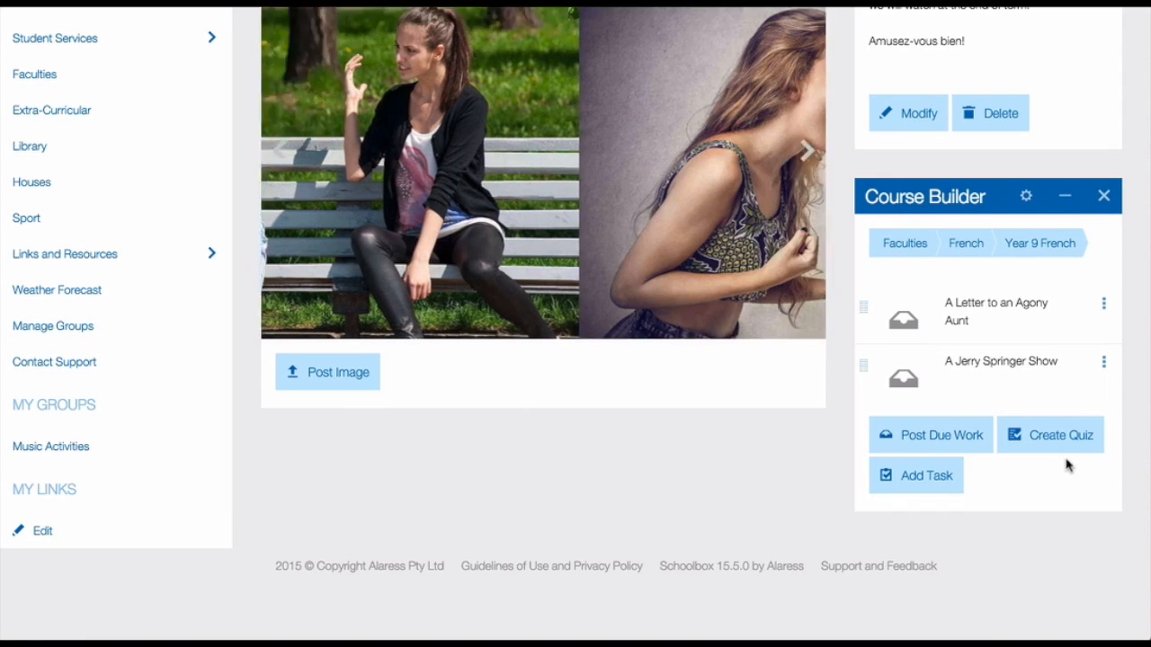
left_click(807, 150)
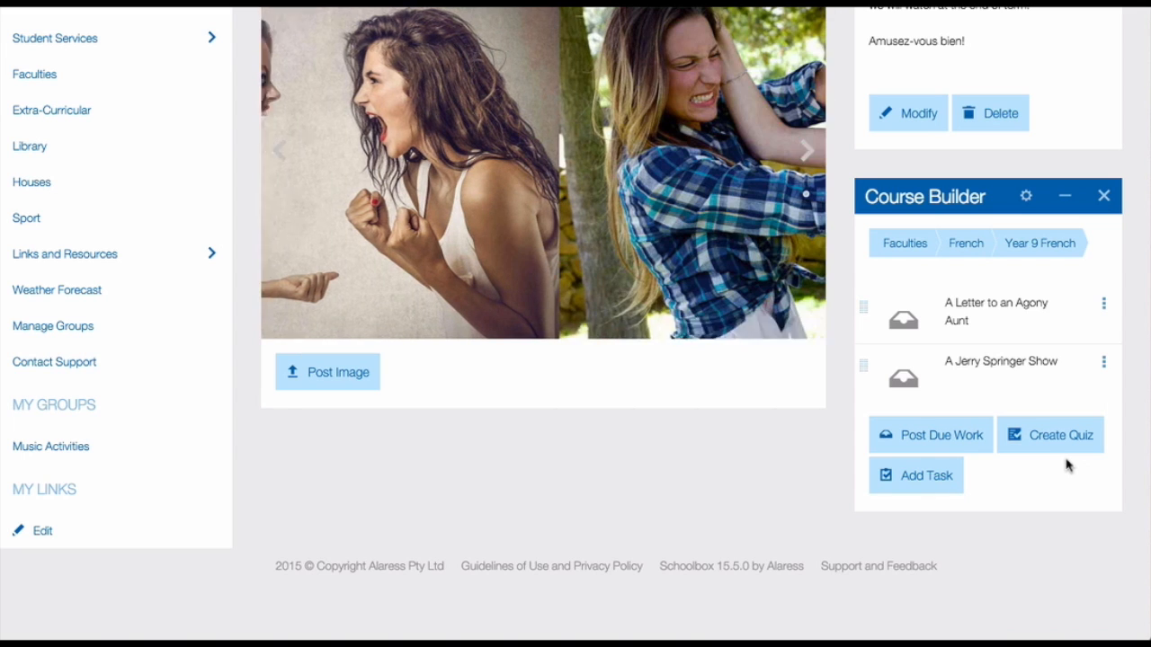
left_click(805, 150)
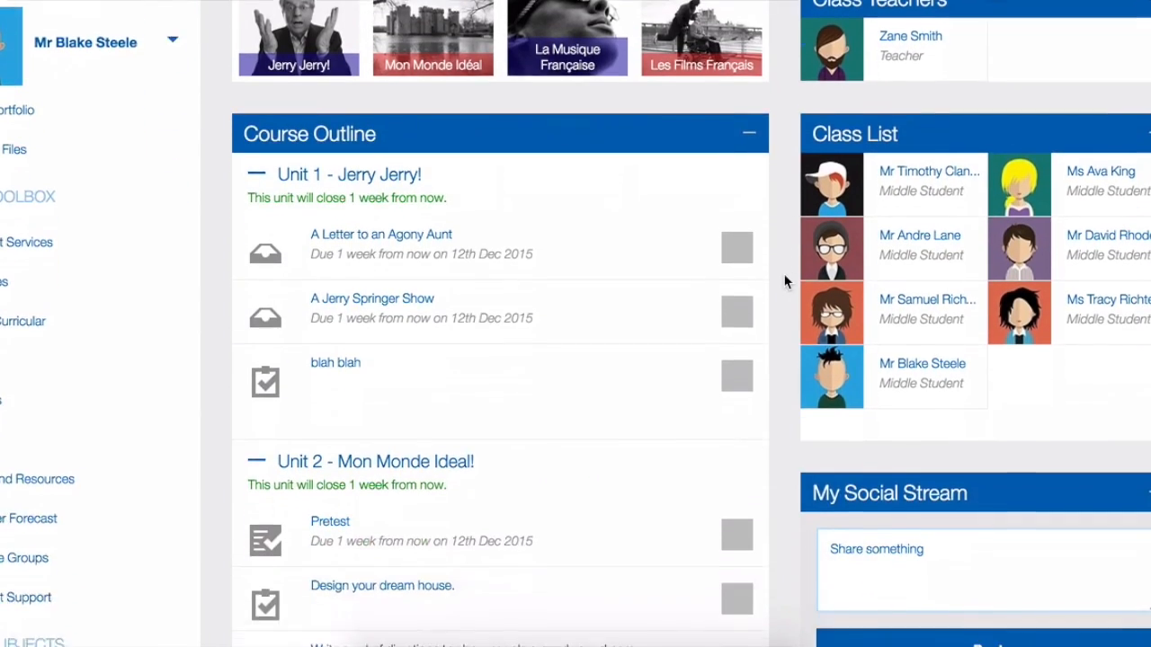
Scroll through the Course Outline in the student view
scroll("down", 3)
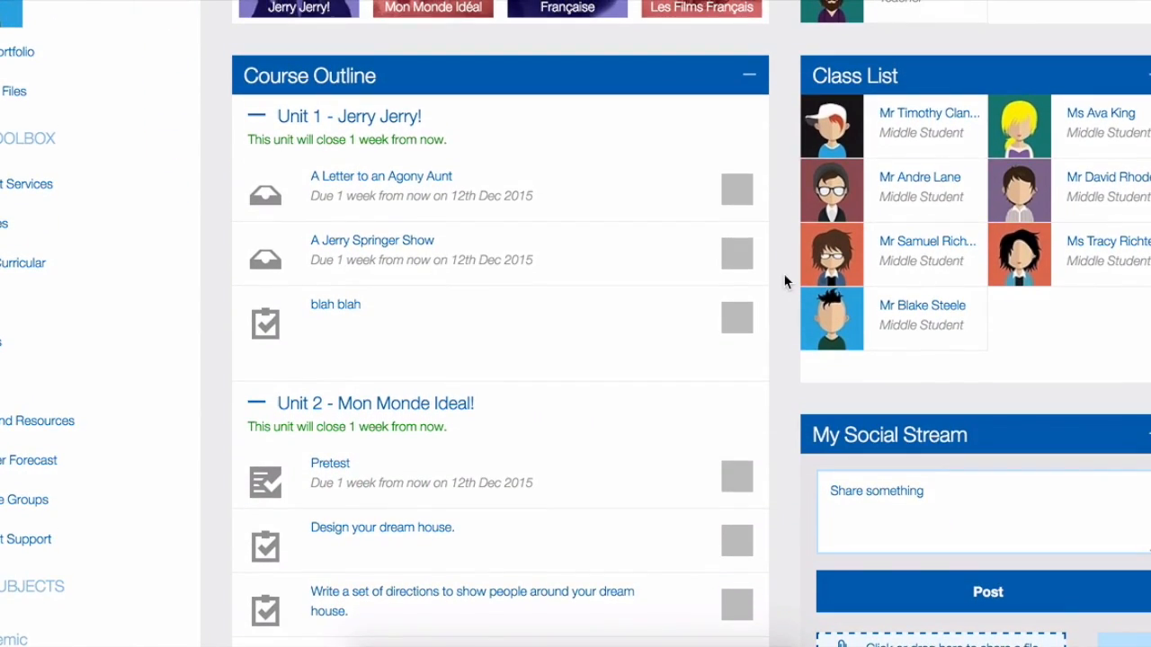
scroll("down", 3)
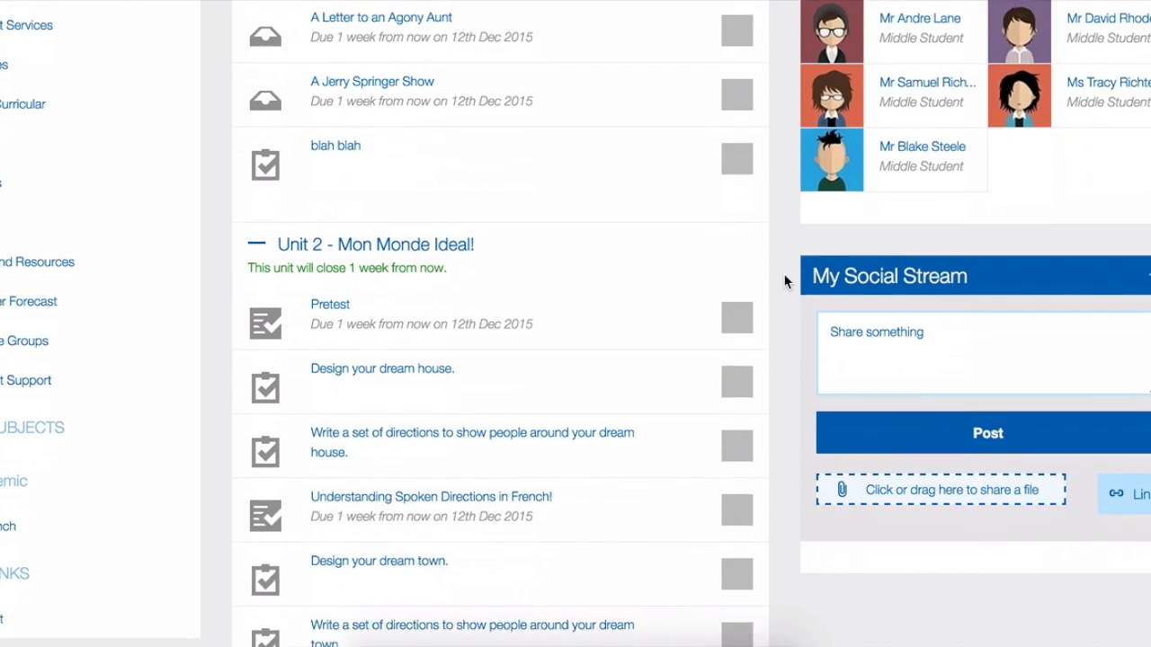
scroll("down", 3)
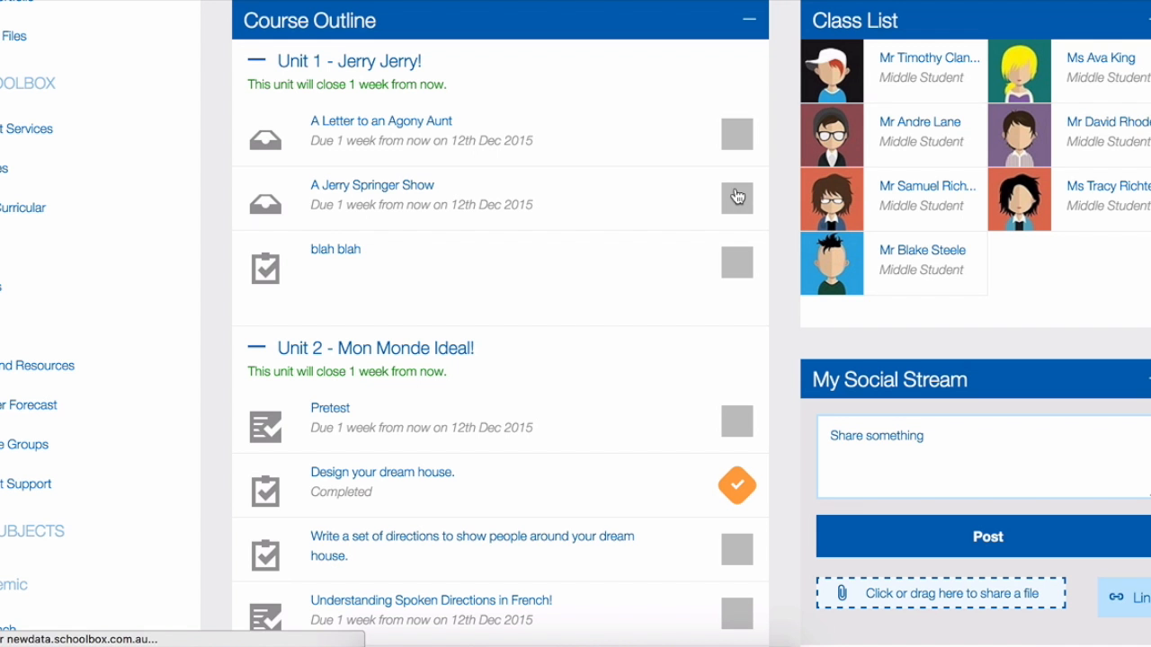
scroll("down", 3)
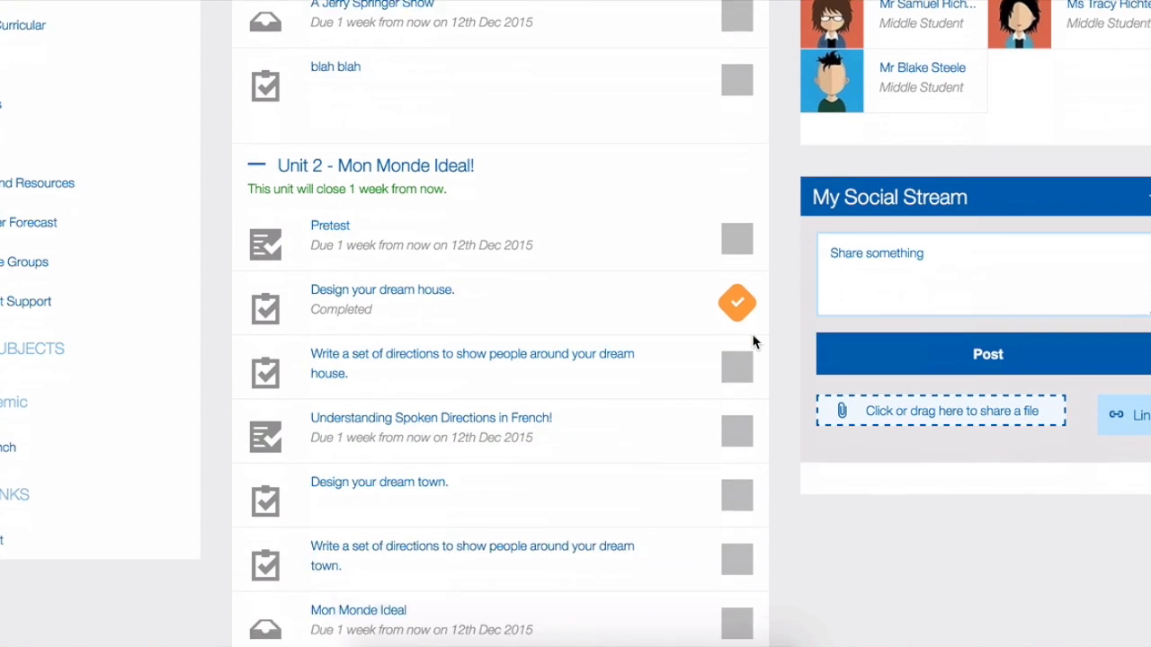
scroll("down", 3)
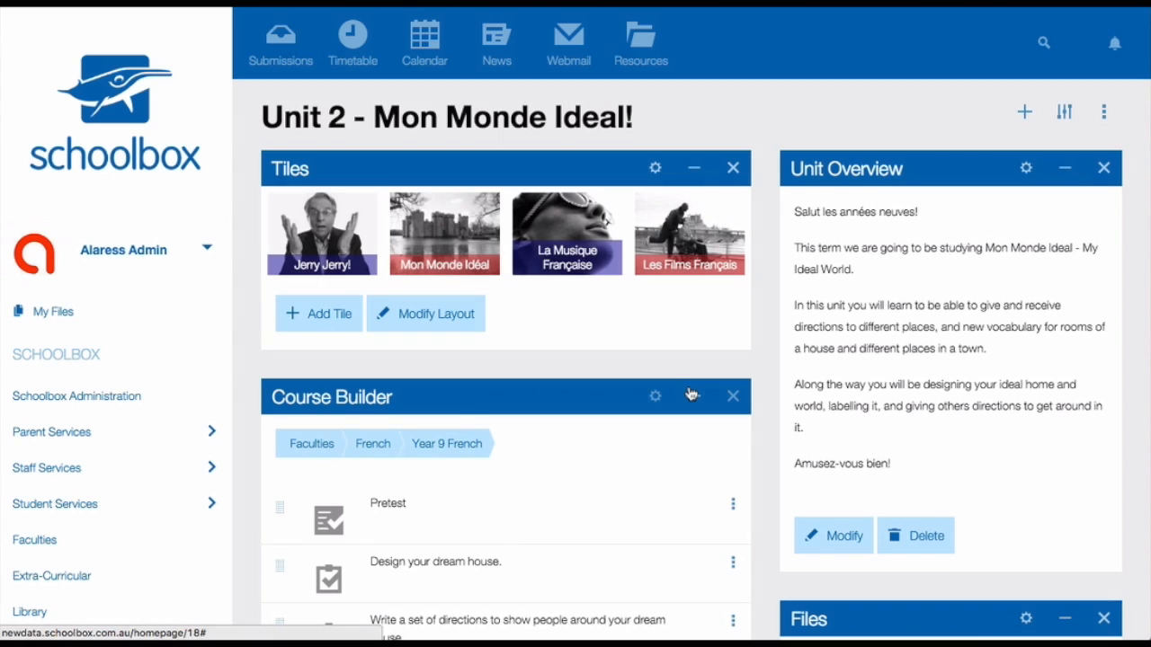
scroll("down", 3)
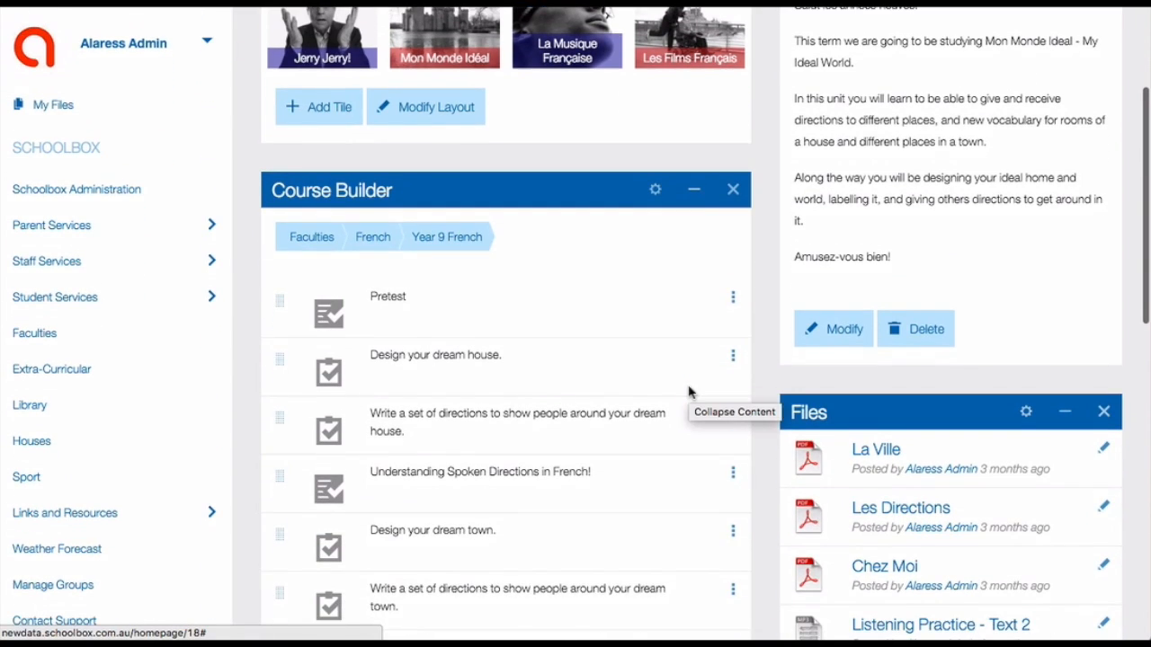
scroll("down", 3)
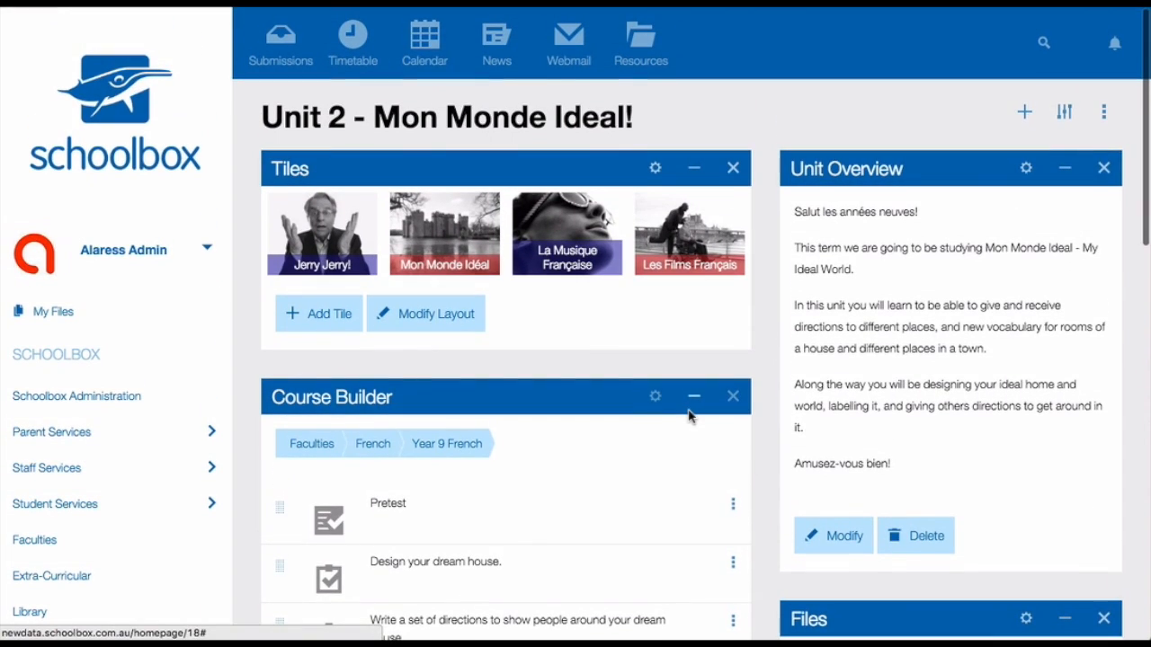
mouse_move(693, 396)
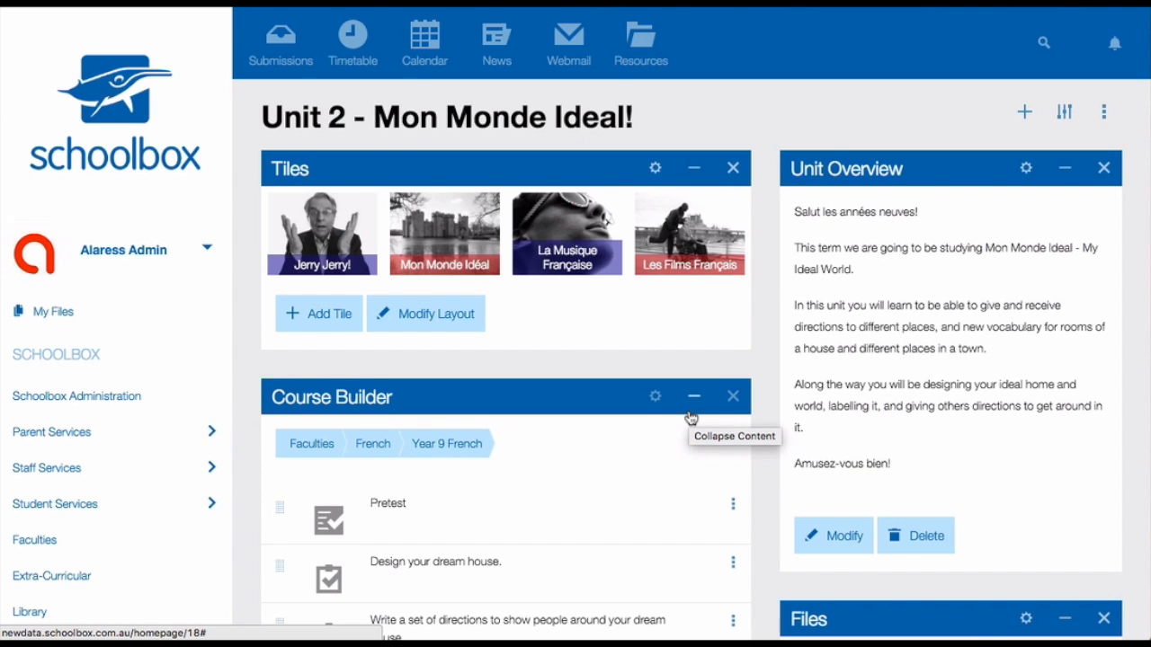
scroll("down", 3)
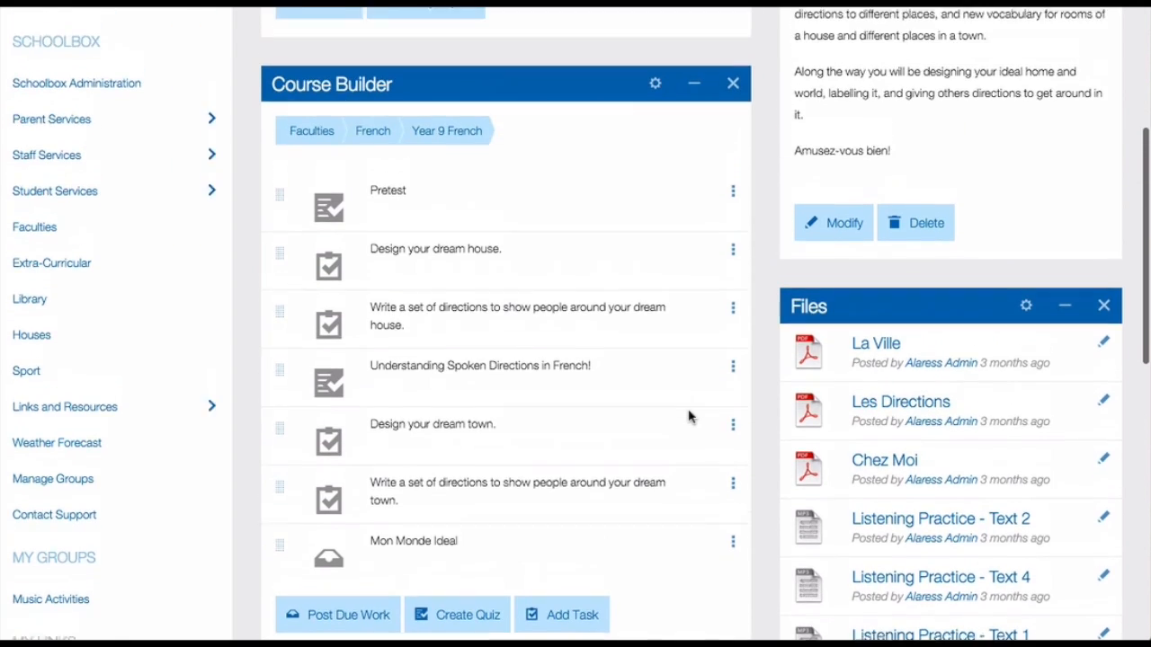
scroll("up", 3)
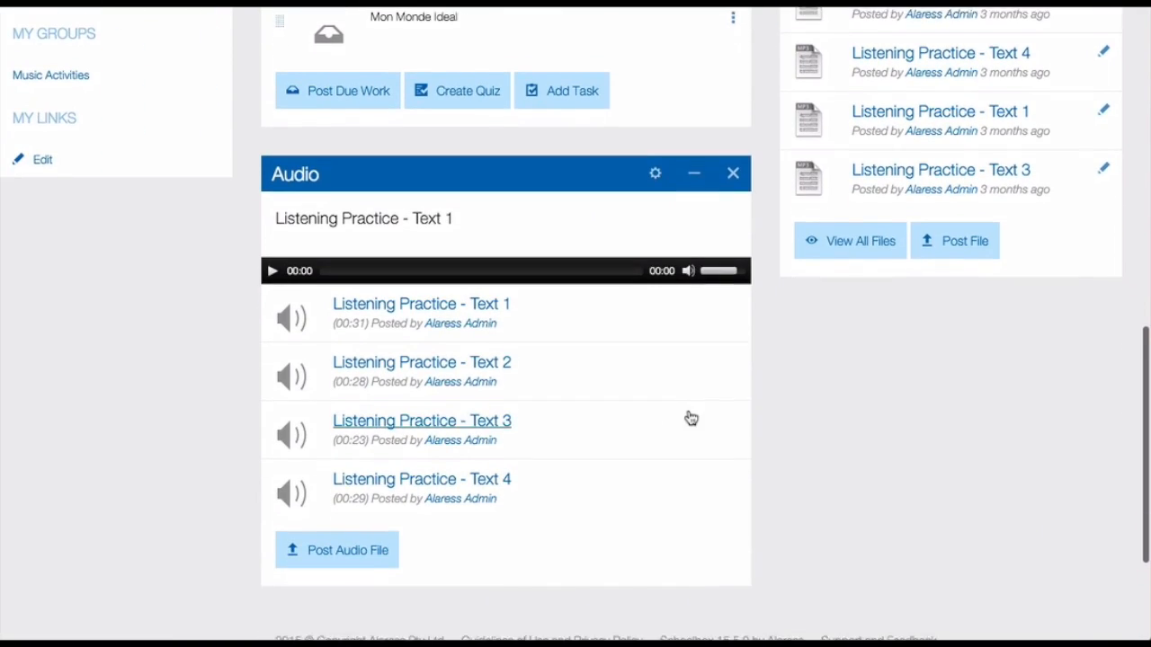
scroll("down", 3)
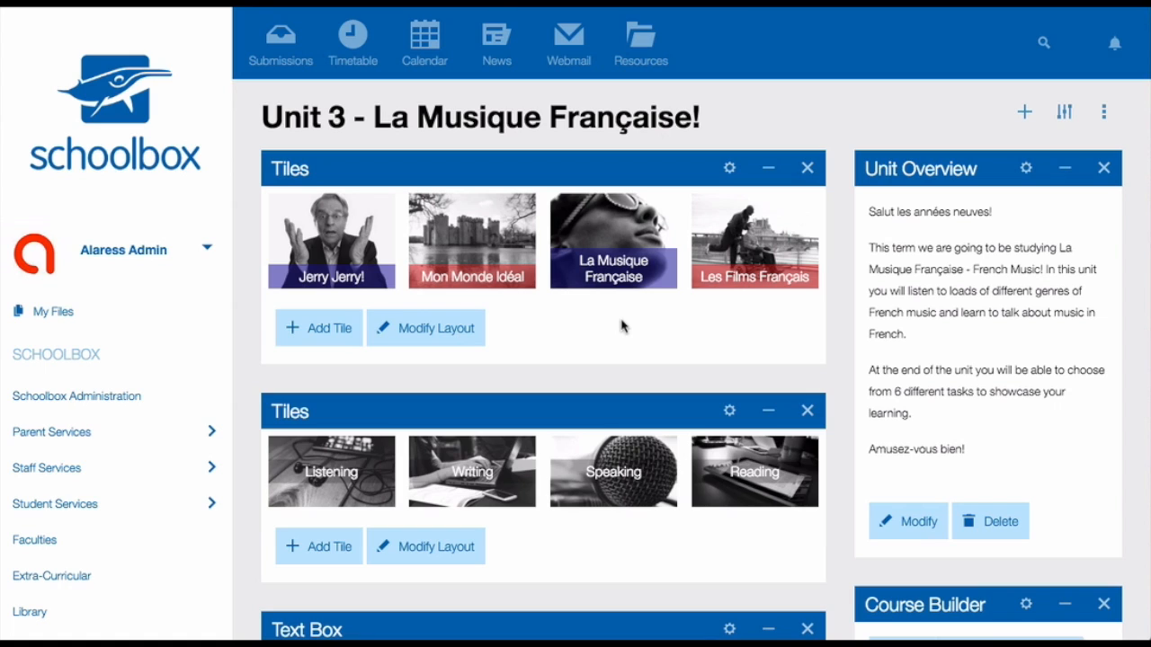
Scroll through Unit 3 - La Musique Française! and open its Listening sub-unit
scroll("down", 3)
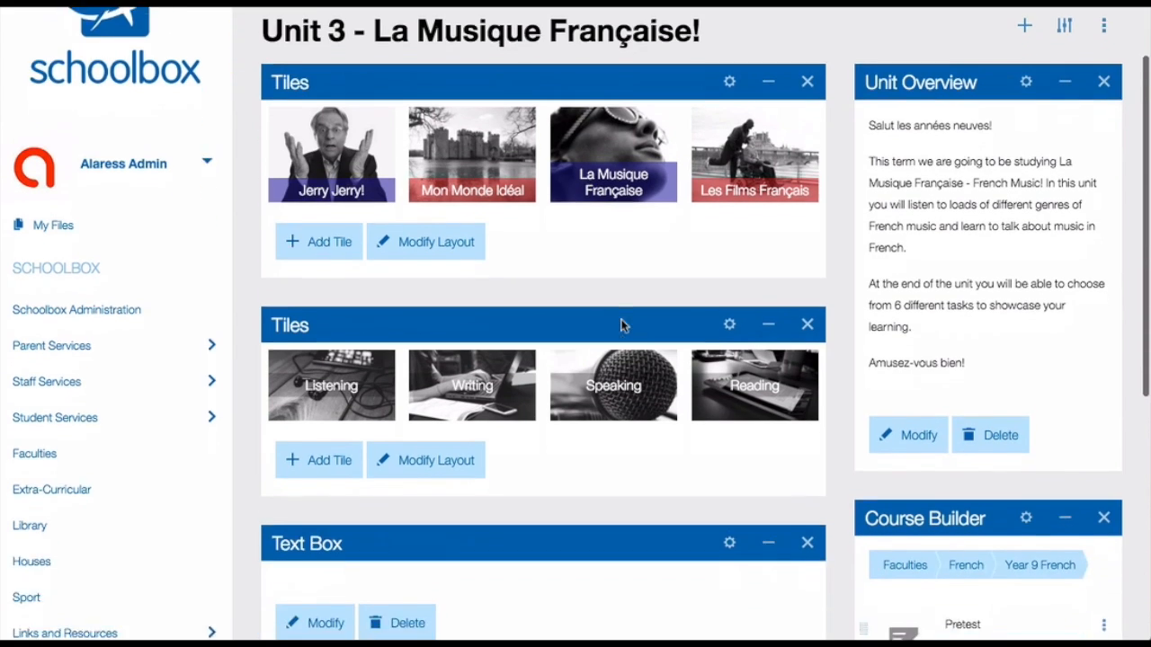
scroll("down", 3)
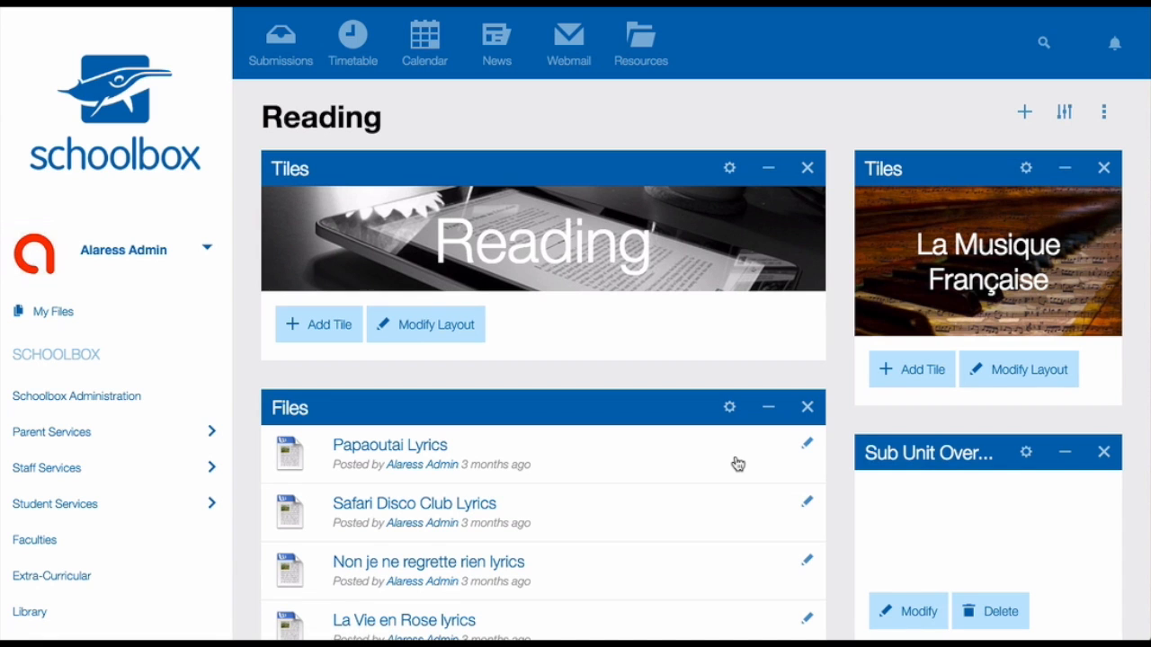
scroll("down", 3)
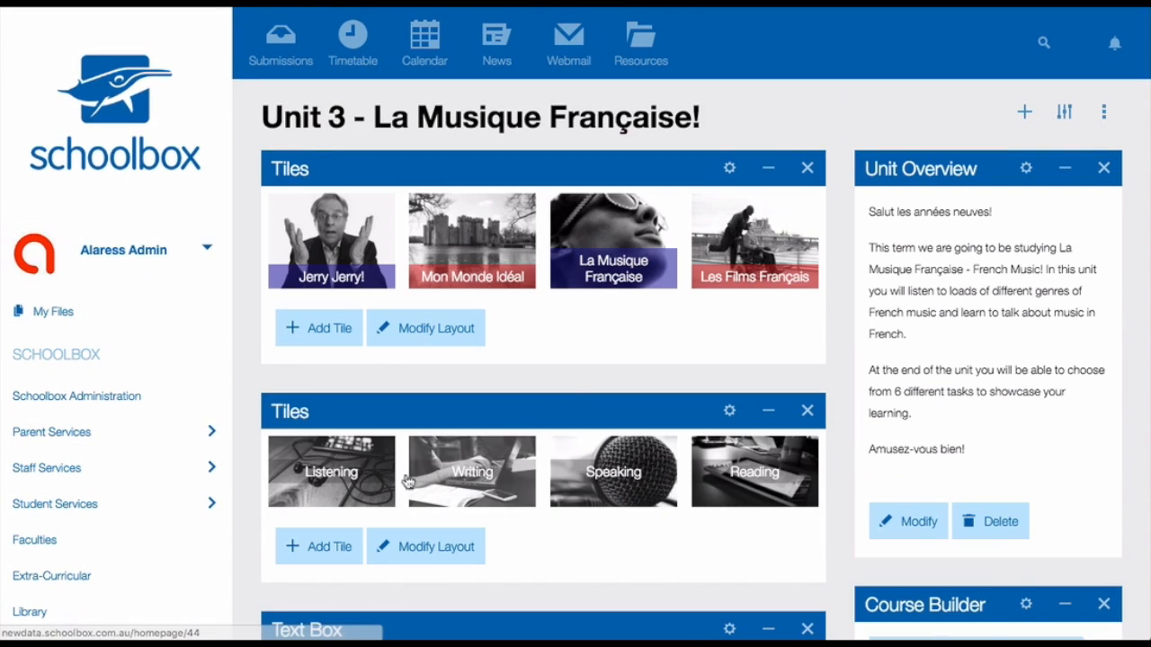
left_click(330, 471)
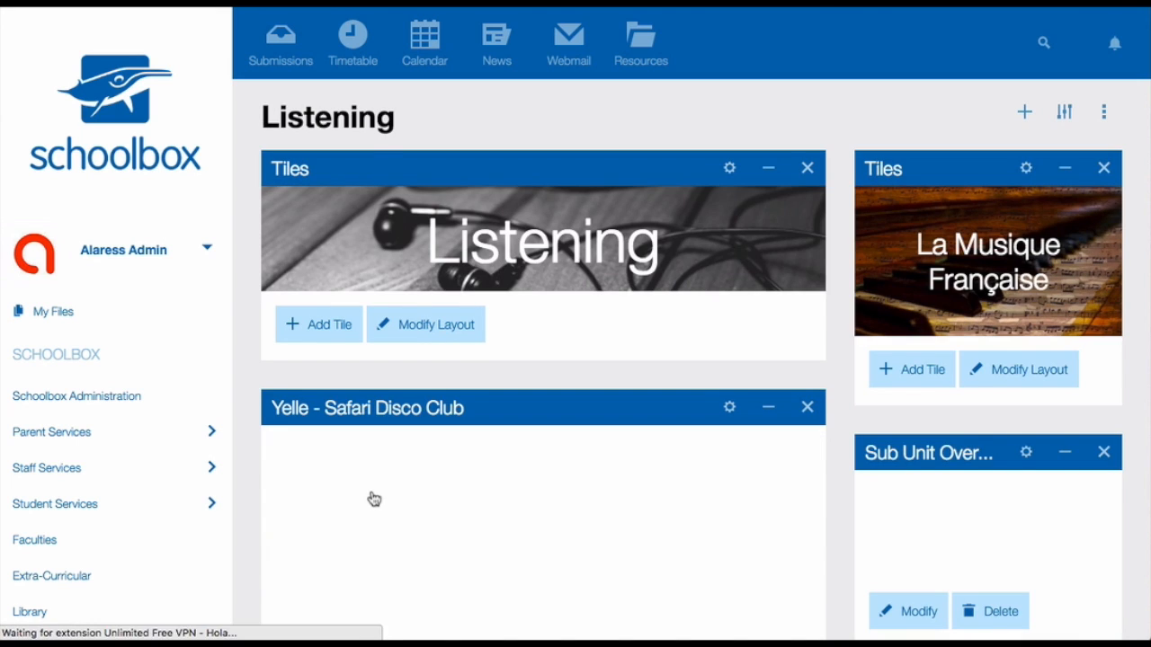
scroll("down", 3)
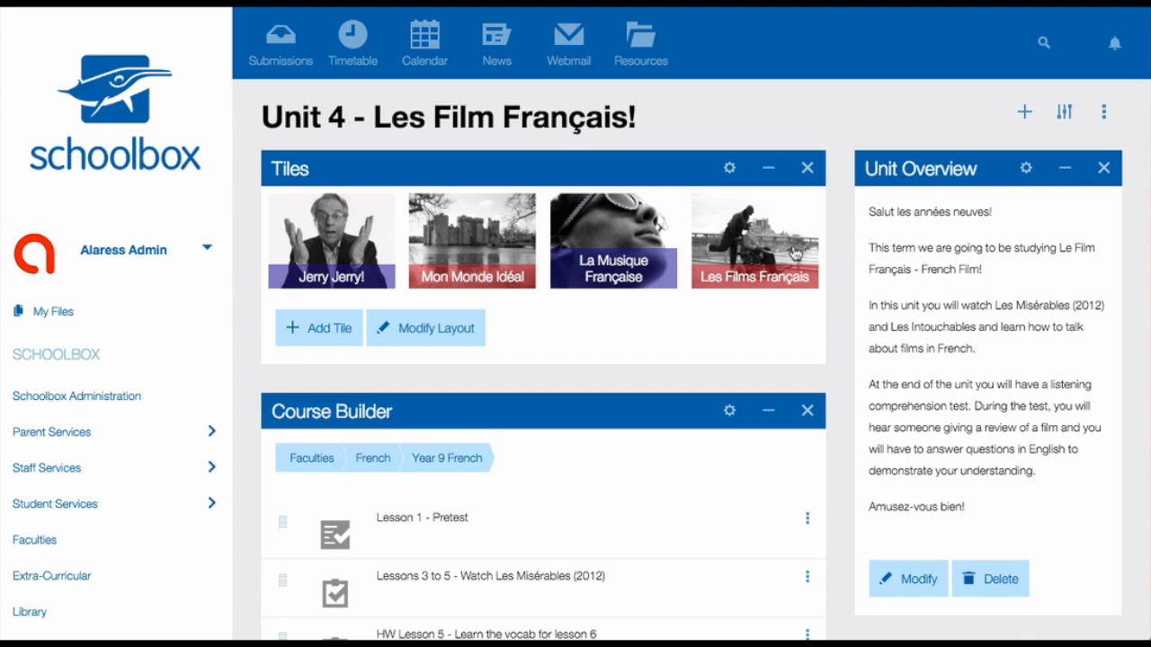
Scroll through Unit 4's Course Builder lessons and embedded film trailers
scroll("down", 3)
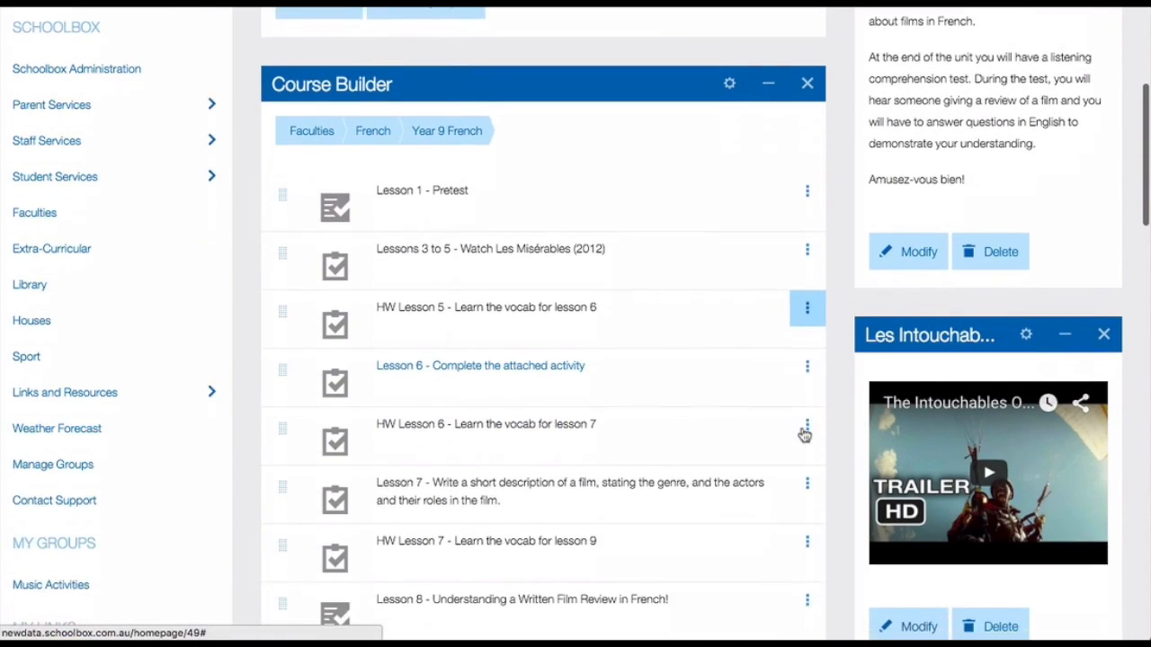
scroll("down", 3)
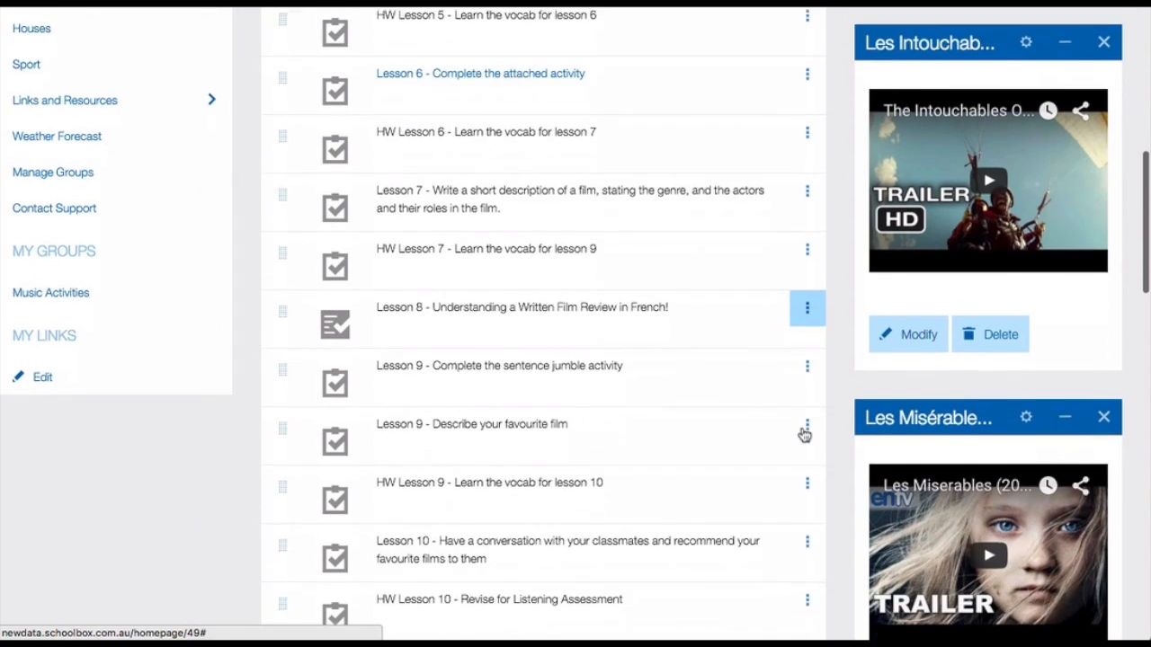
scroll("down", 3)
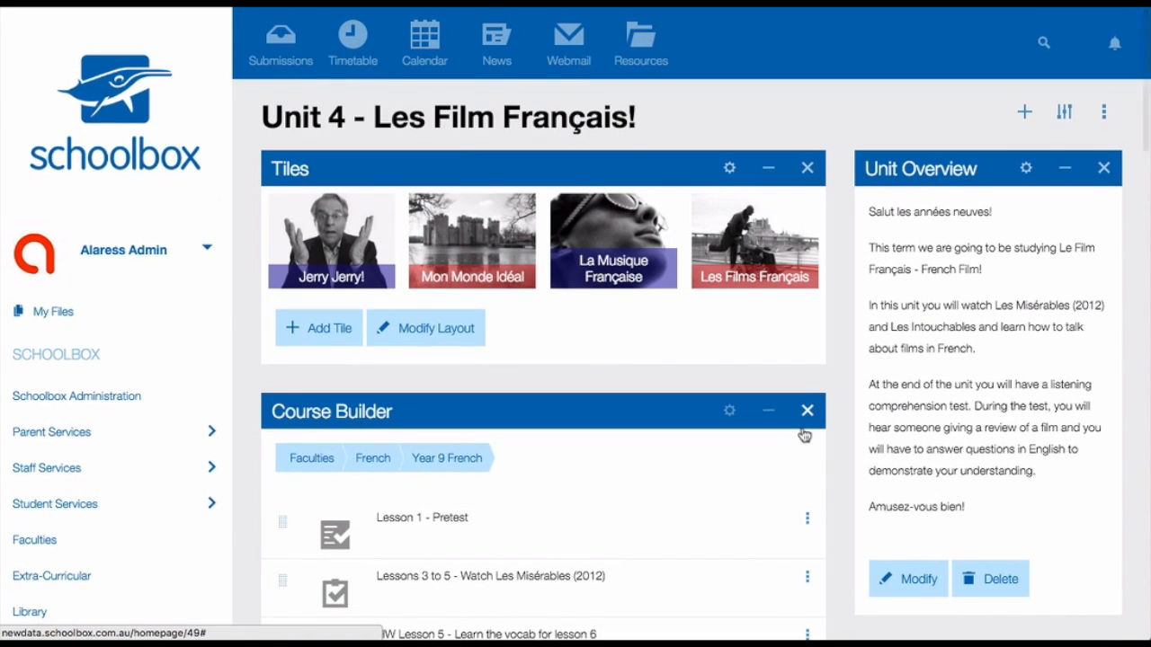
mouse_move(806, 410)
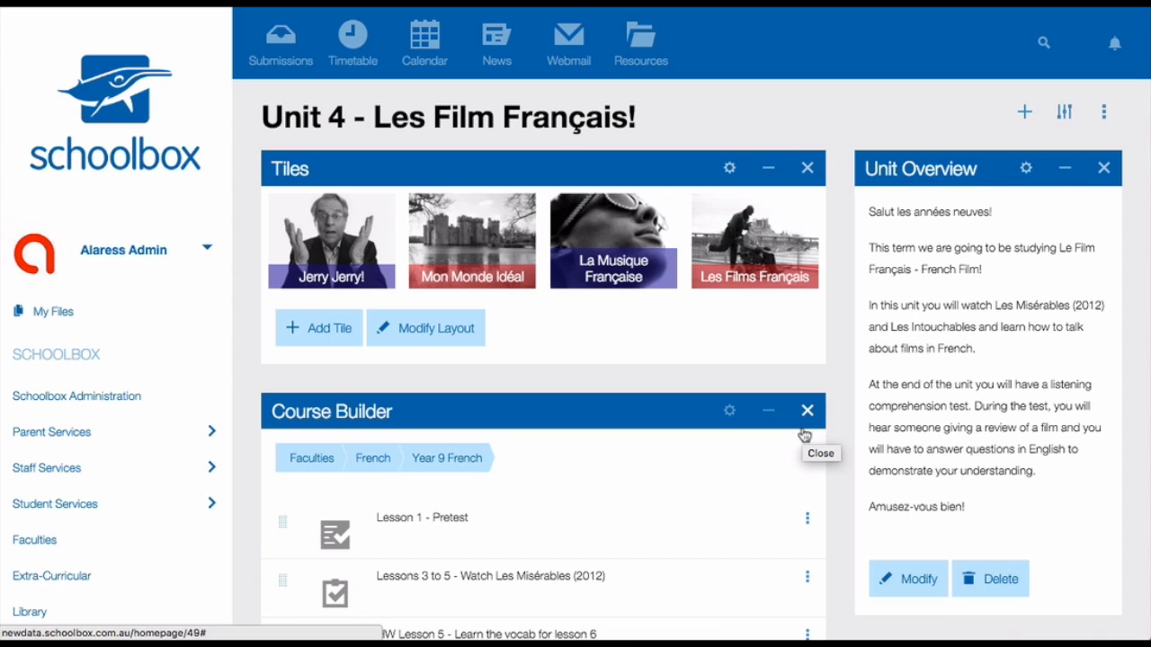
mouse_move(806, 434)
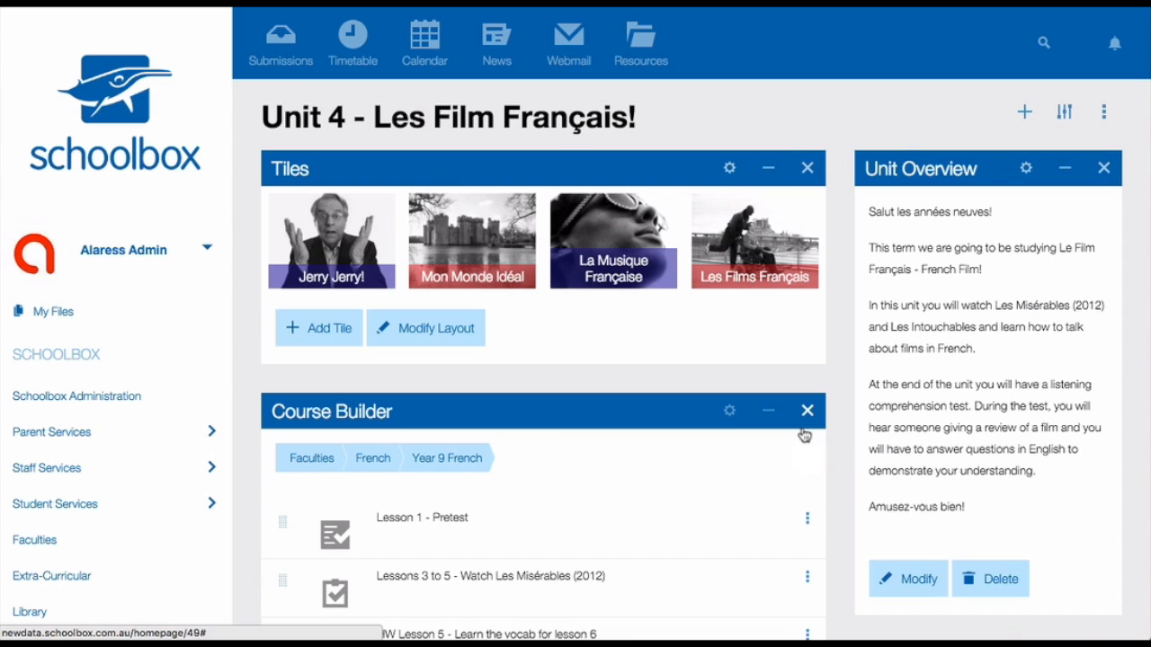